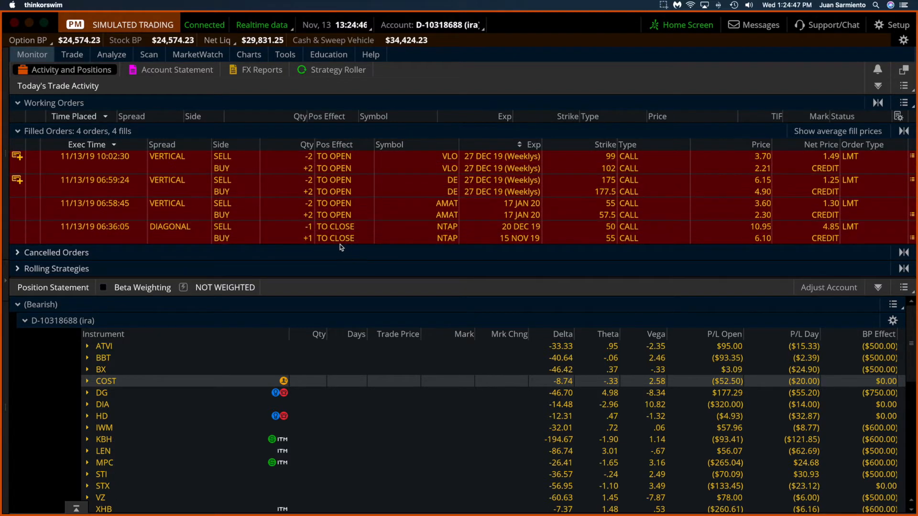
mouse_move(386, 168)
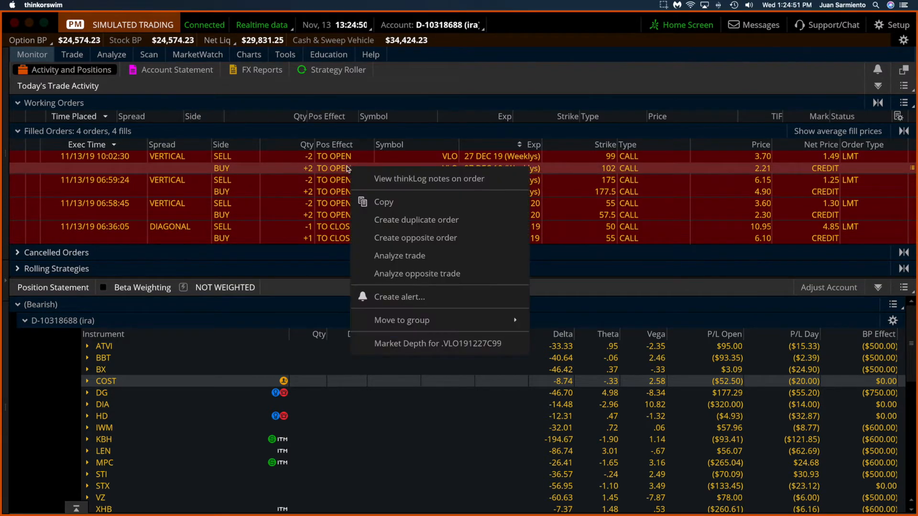
Analyze the VLO vertical with the extra price slice removed and positions hidden, then view VLO's chart
click(400, 255)
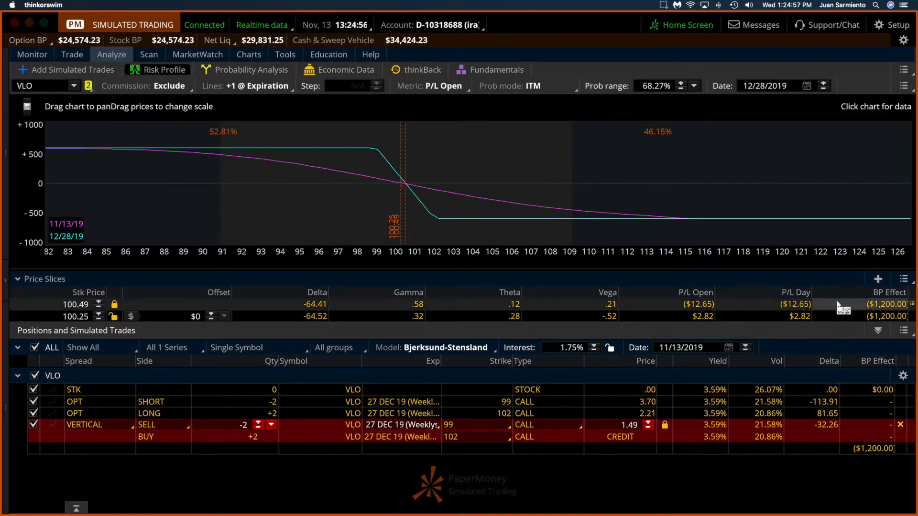
click(904, 279)
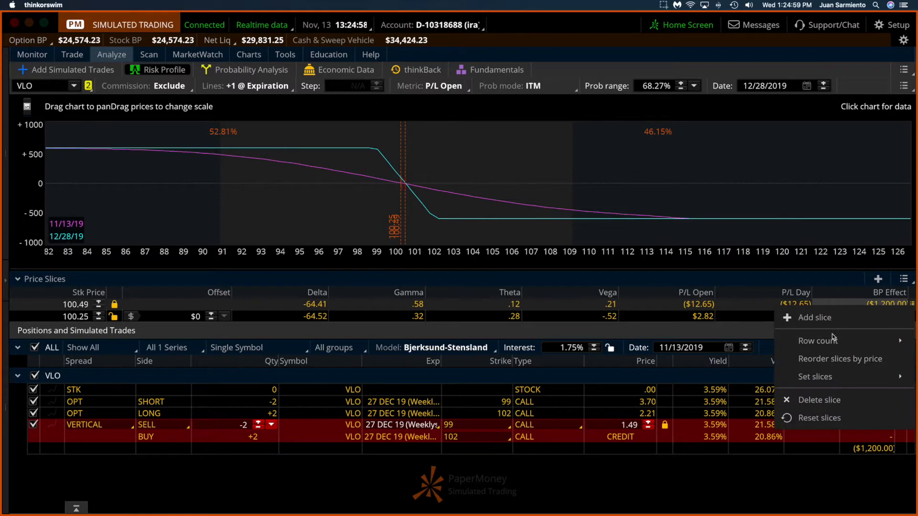
click(820, 400)
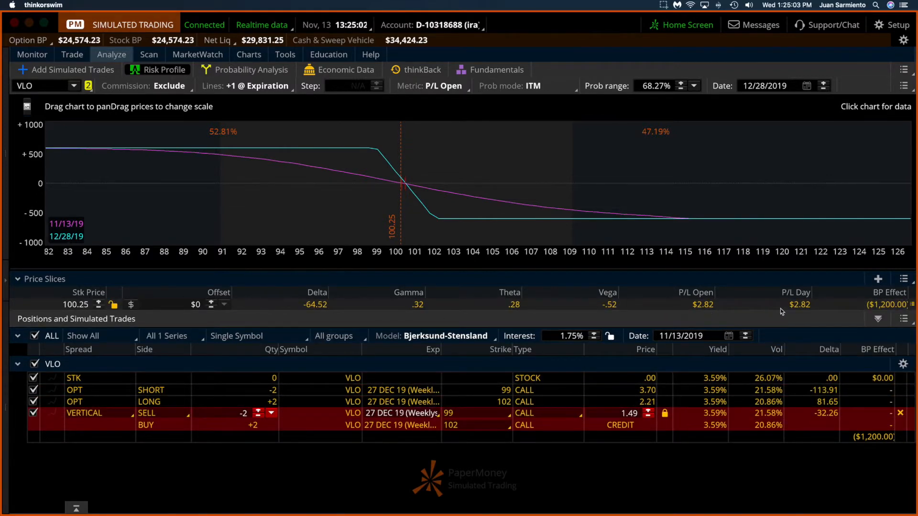
click(82, 335)
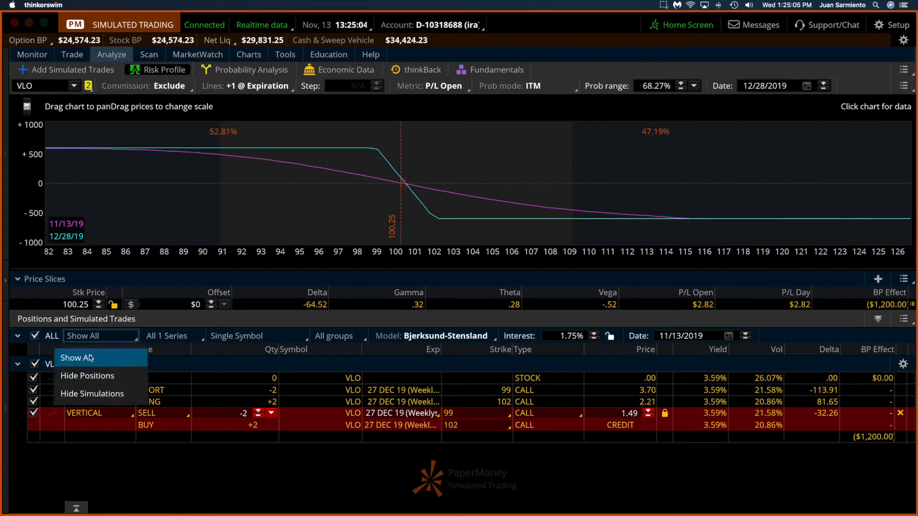
click(87, 375)
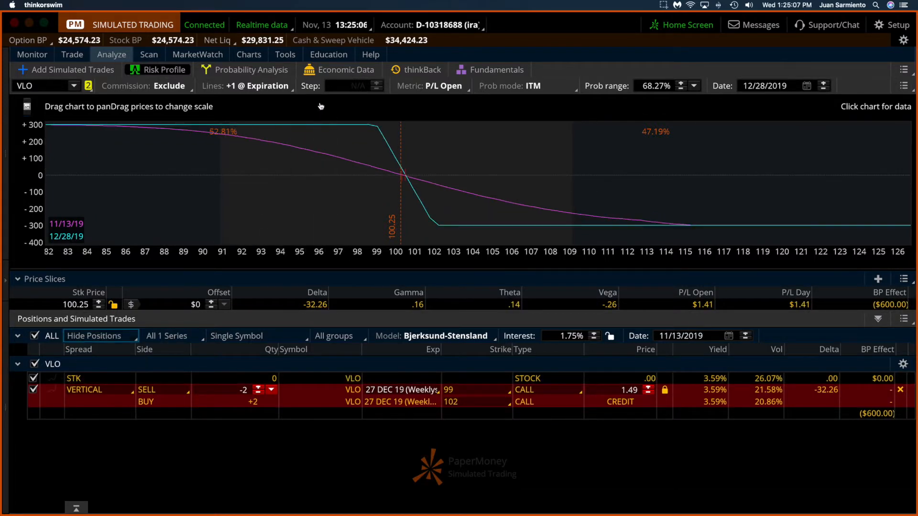
click(249, 54)
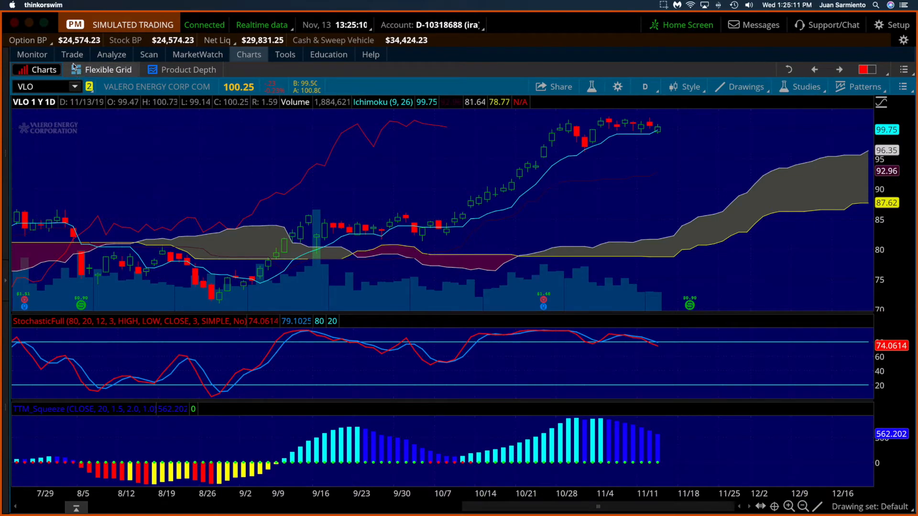
Analyze the filled DE 175/177.5 call vertical from Monitor, glance at DE's daily chart, and return to the analysis
click(32, 54)
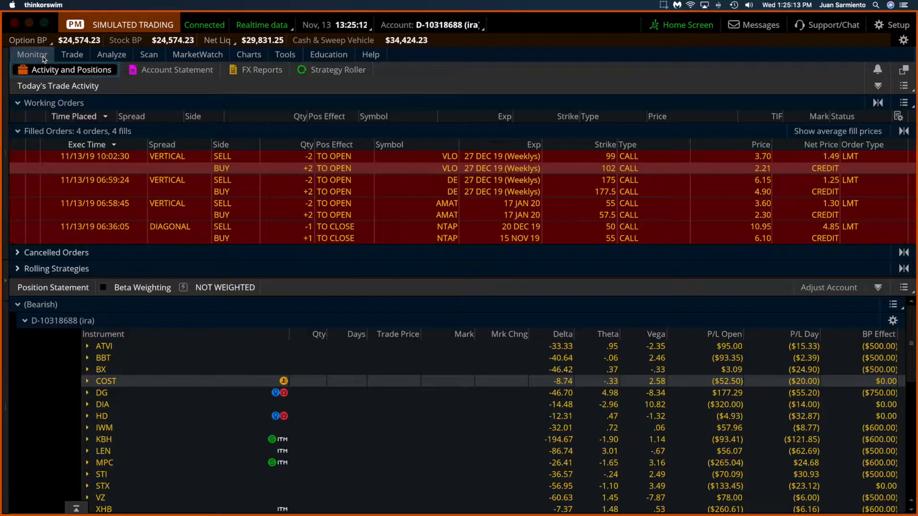
right_click(273, 180)
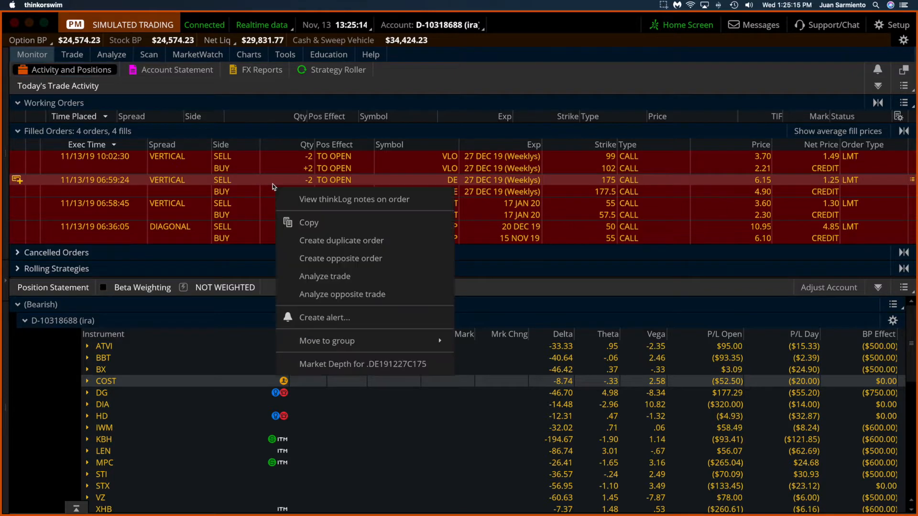
click(324, 275)
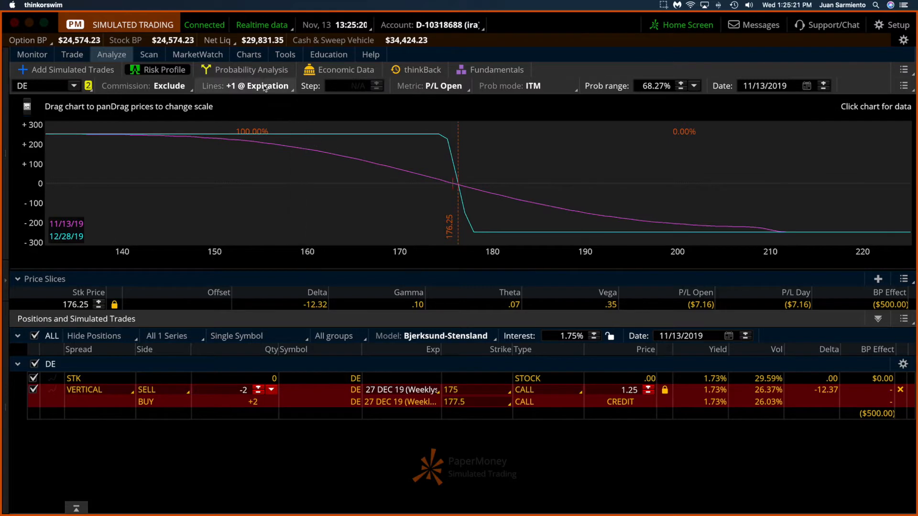
click(248, 54)
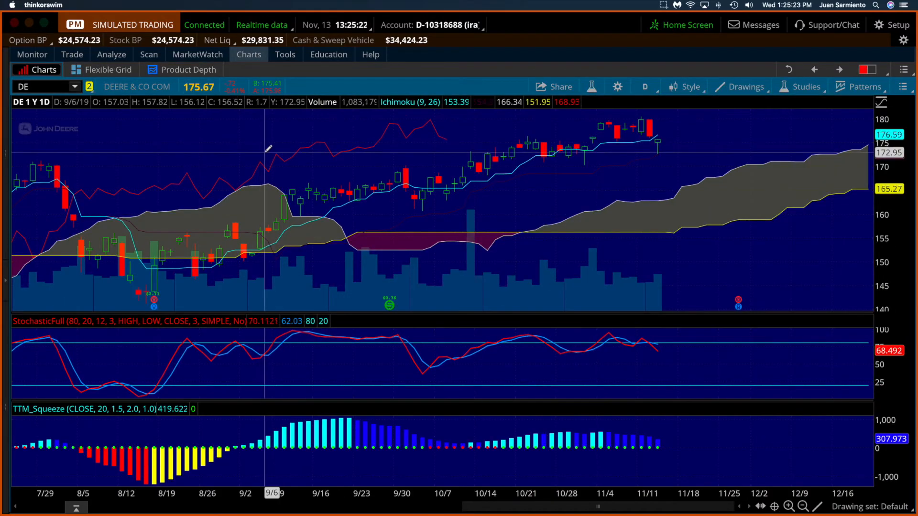
mouse_move(307, 217)
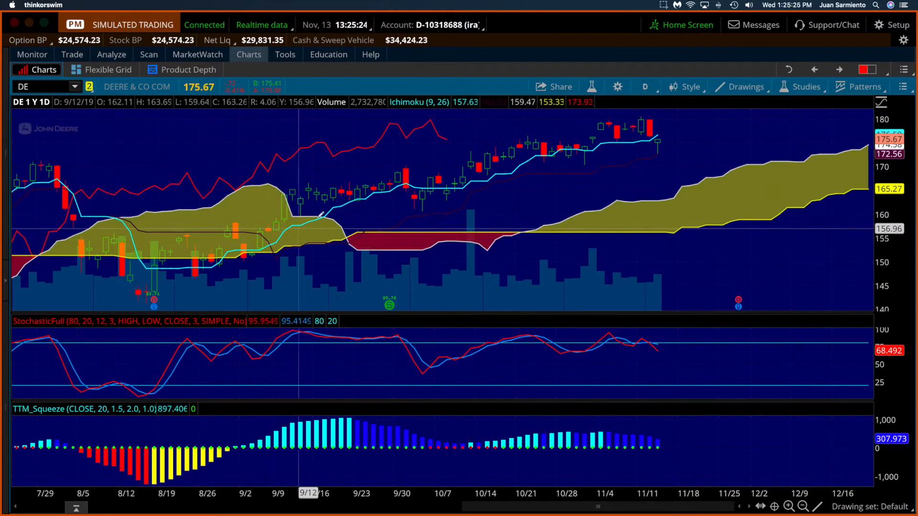
mouse_move(432, 188)
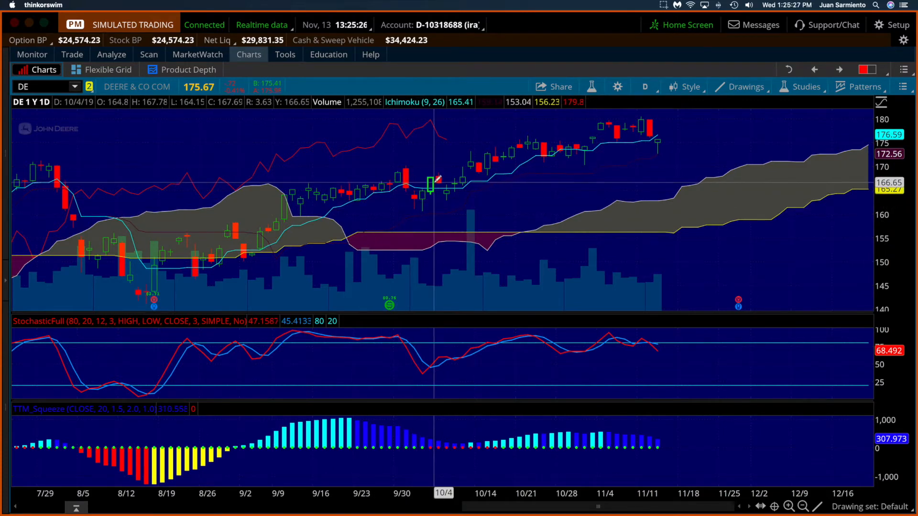
mouse_move(661, 116)
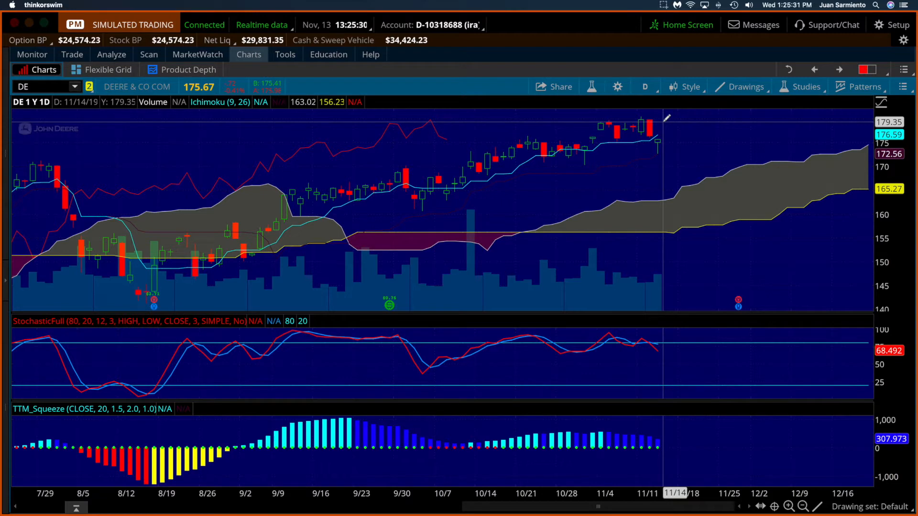
mouse_move(659, 123)
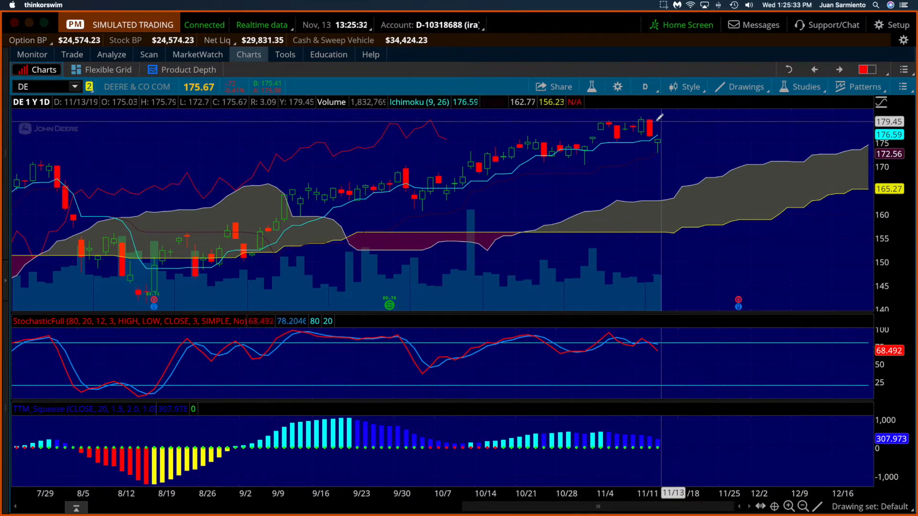
click(111, 54)
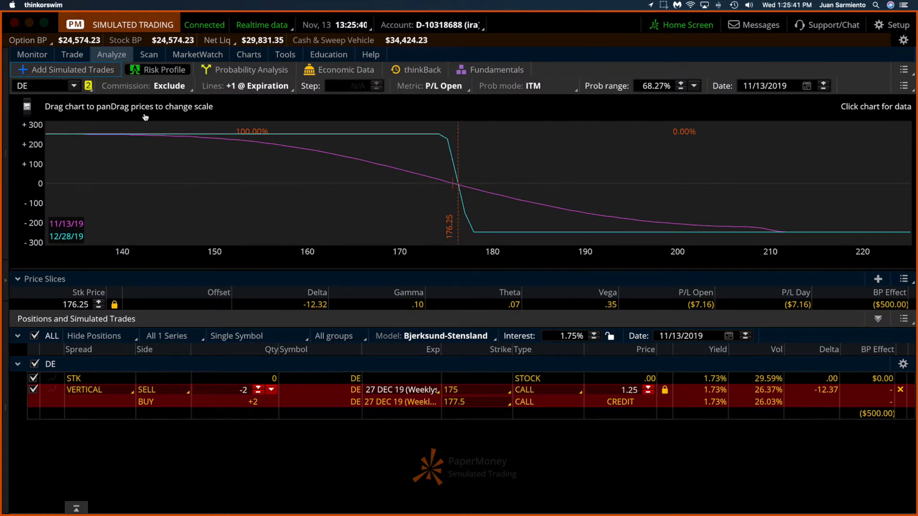
mouse_move(870, 228)
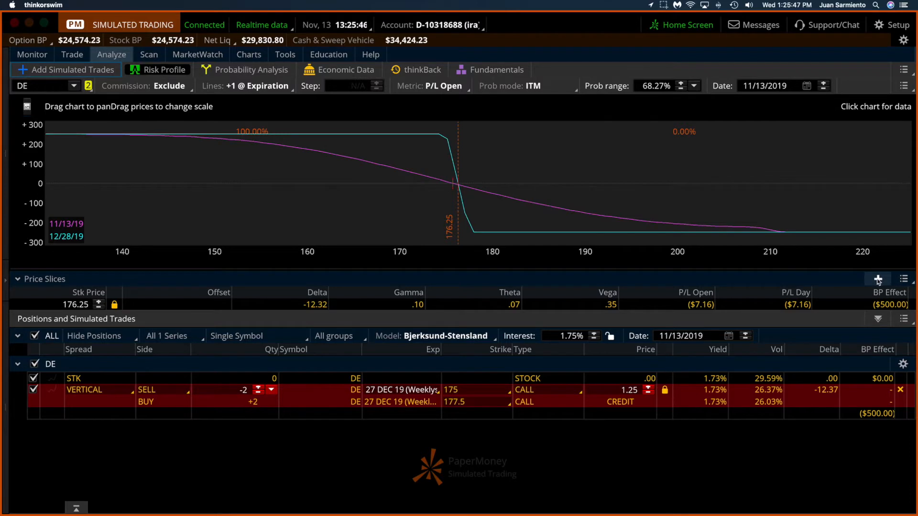
Keep one DE price slice at 175.67, switch to Hide Simulations, and return to Monitor's filled orders
click(877, 278)
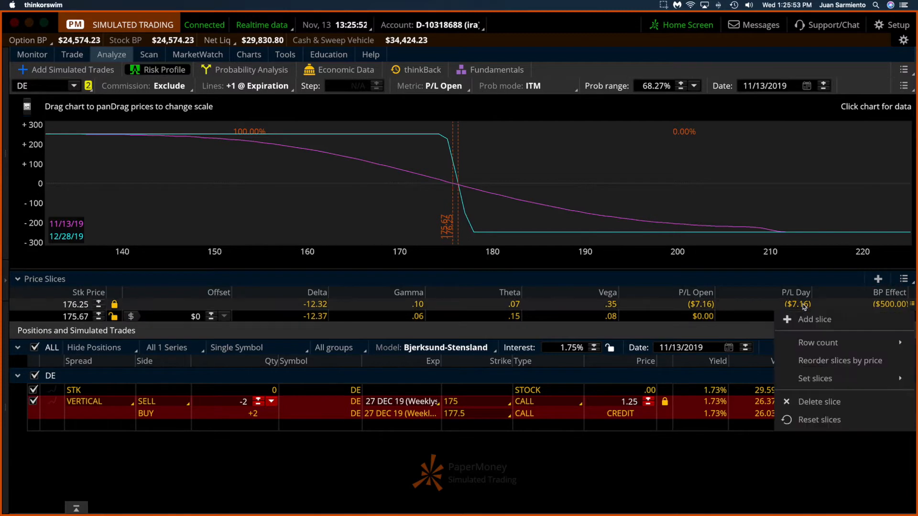
click(818, 401)
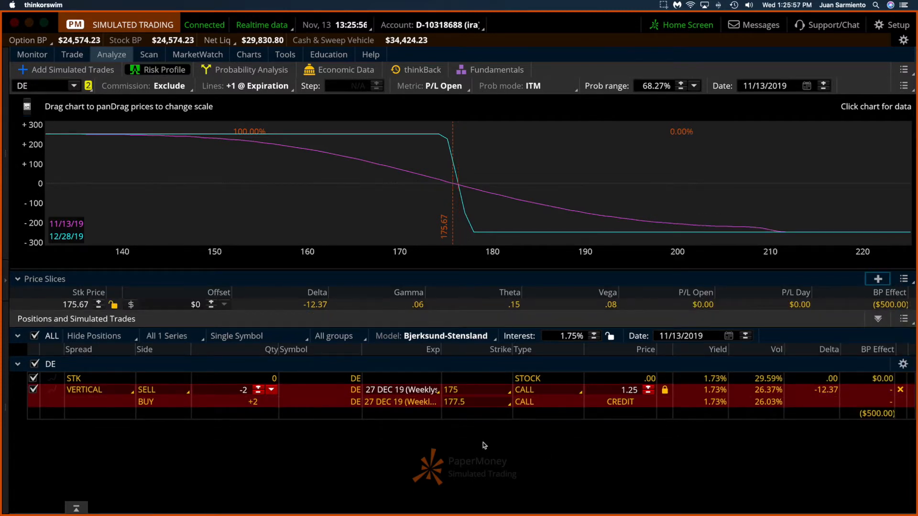
mouse_move(227, 348)
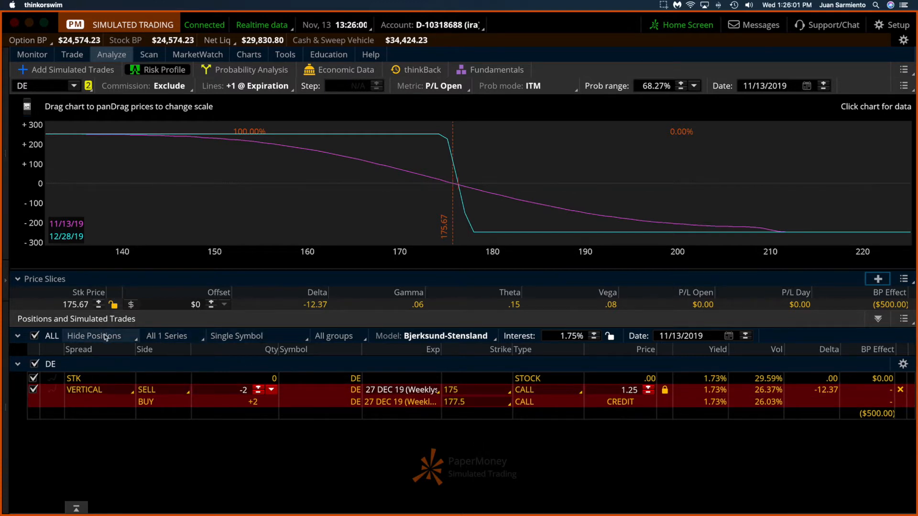
click(94, 336)
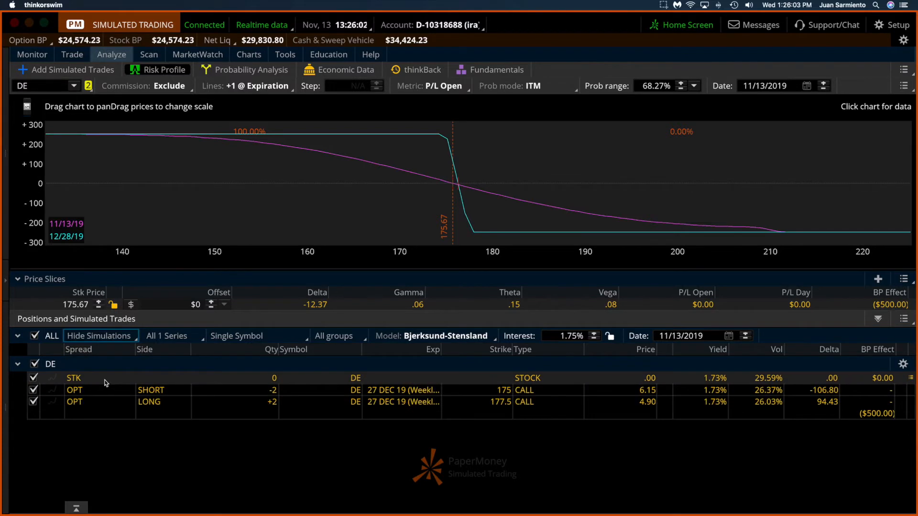
mouse_move(444, 187)
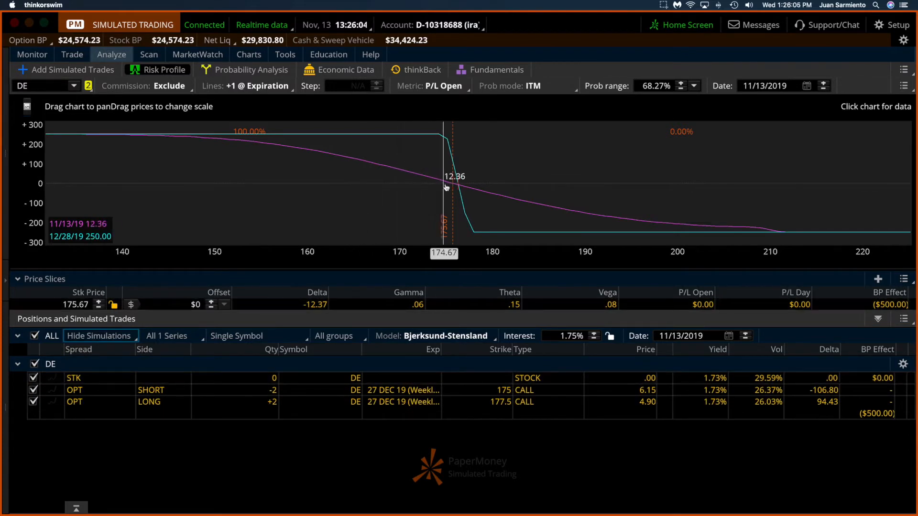
mouse_move(3, 32)
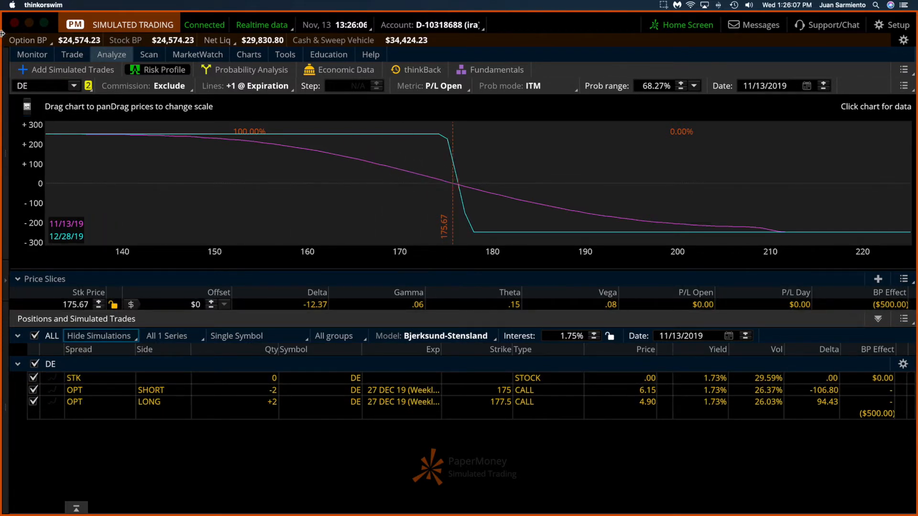
click(32, 54)
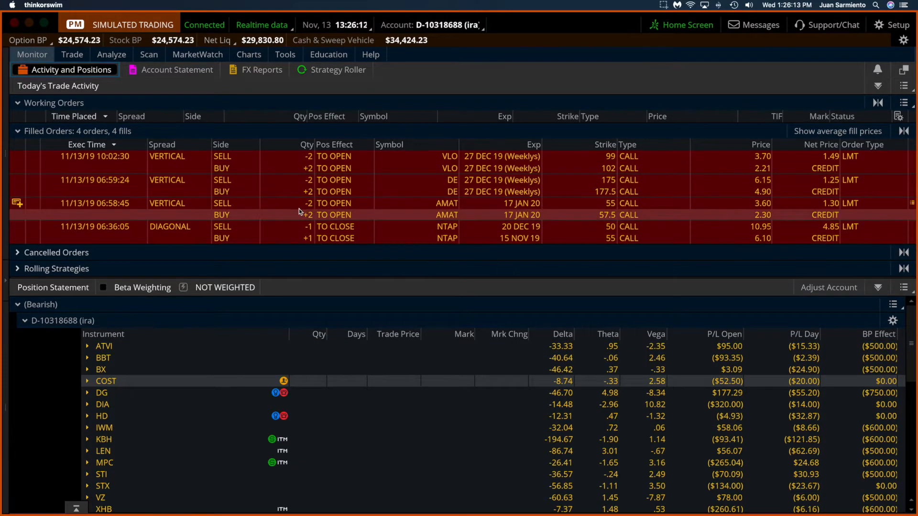
Load the AMAT 55/57.5 call vertical's risk profile, checking AMAT's daily chart in between
click(111, 55)
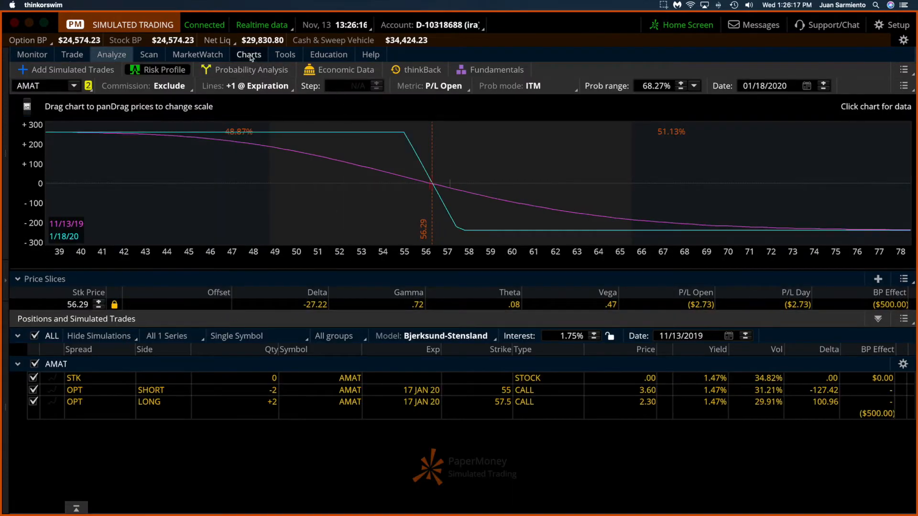
click(248, 55)
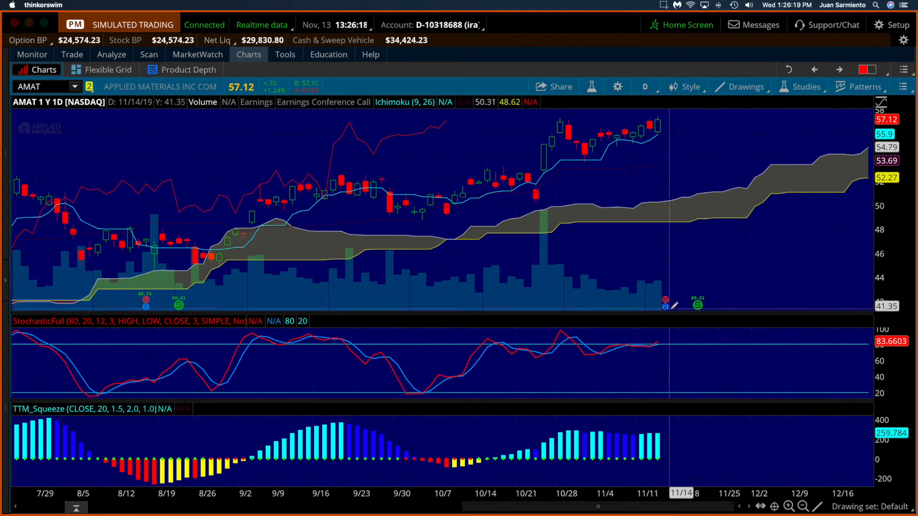
mouse_move(664, 304)
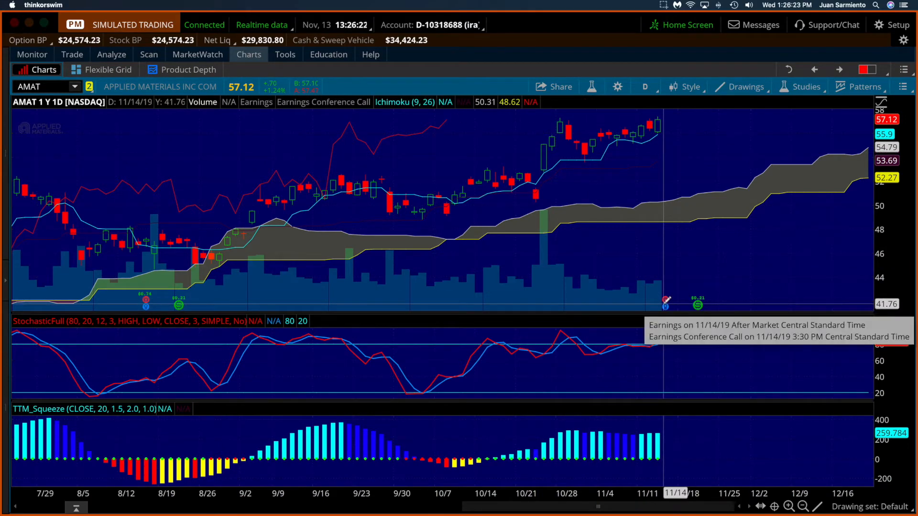
mouse_move(660, 126)
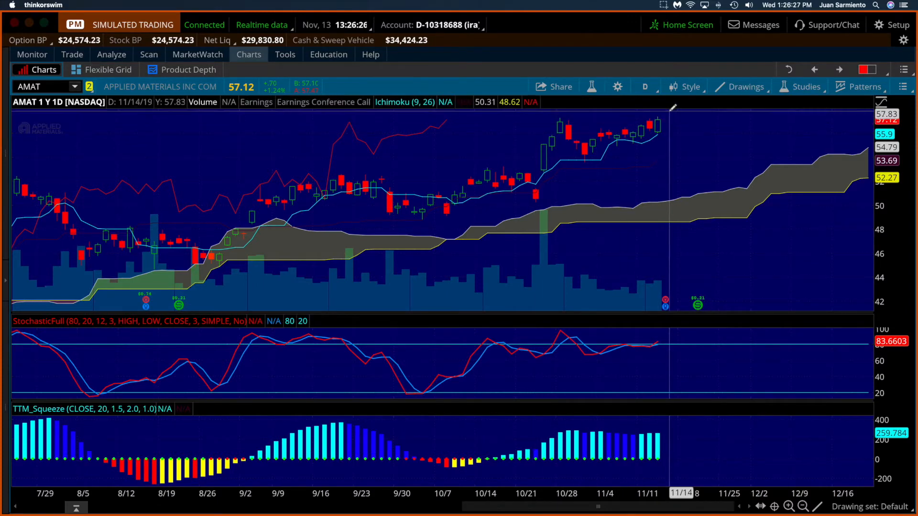
click(111, 55)
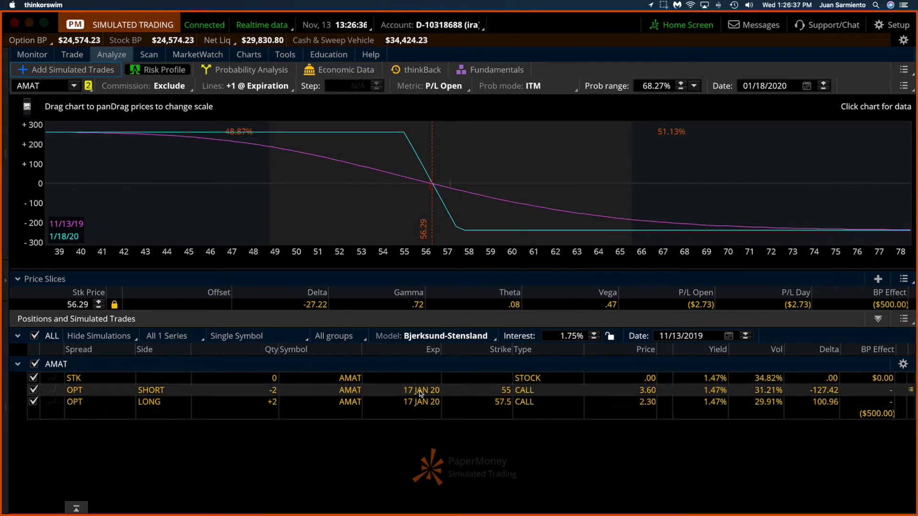
mouse_move(217, 202)
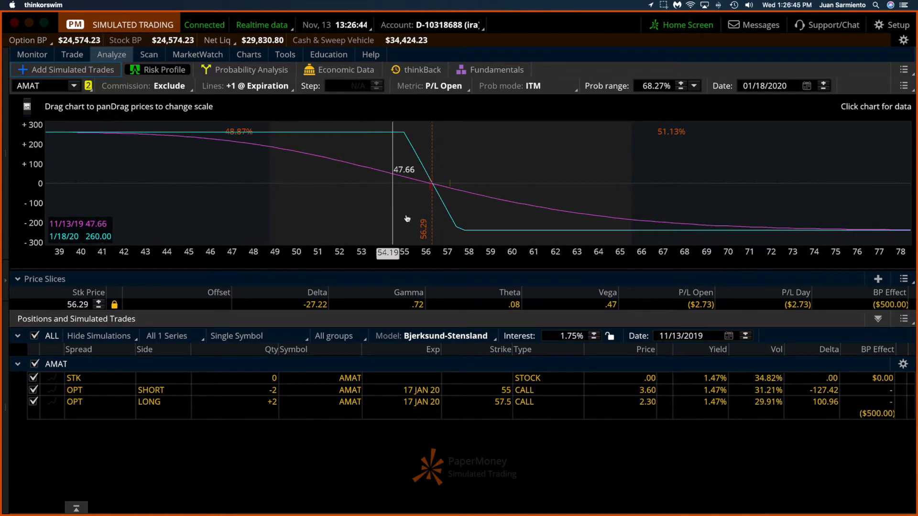
mouse_move(471, 232)
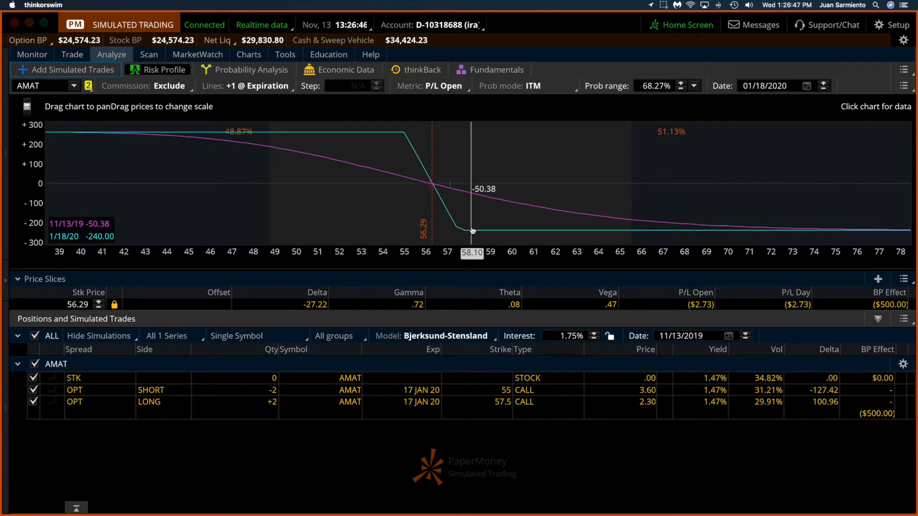
mouse_move(336, 204)
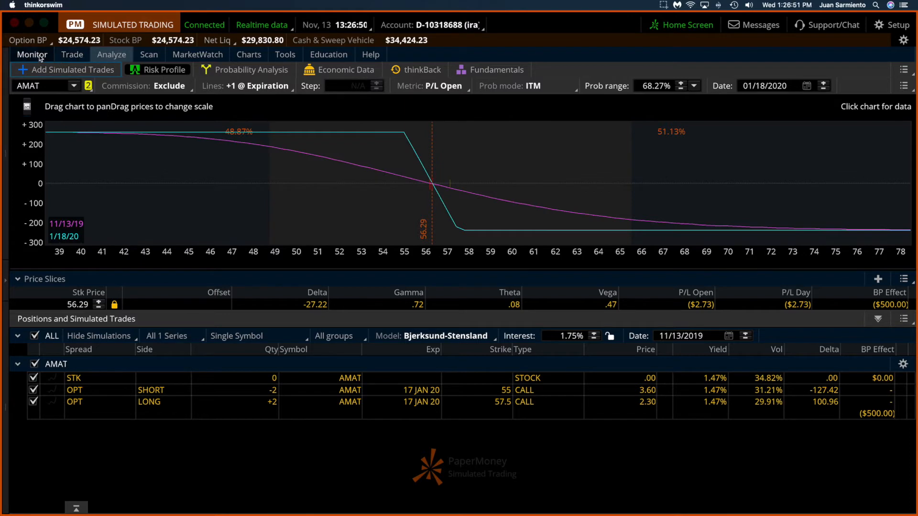
From today's filled orders, briefly analyze the NTAP diagonal trade and return to trade activity
click(32, 55)
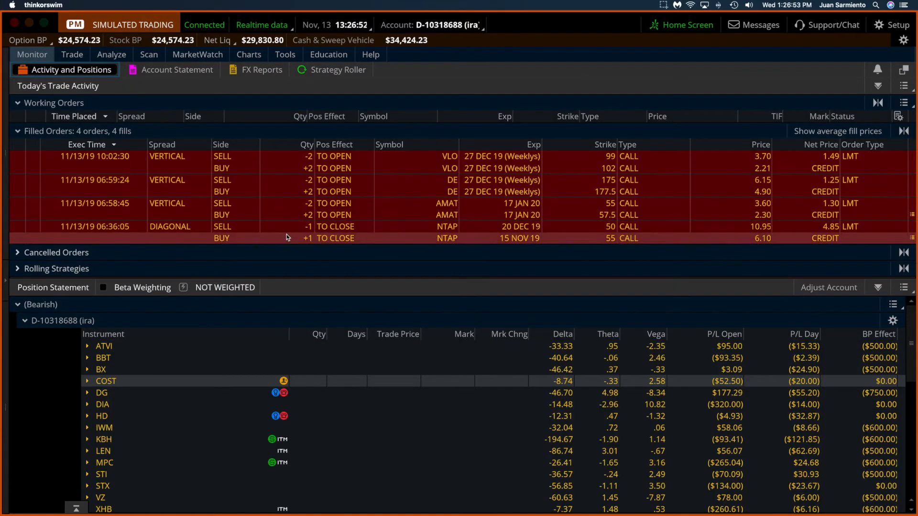
mouse_move(447, 238)
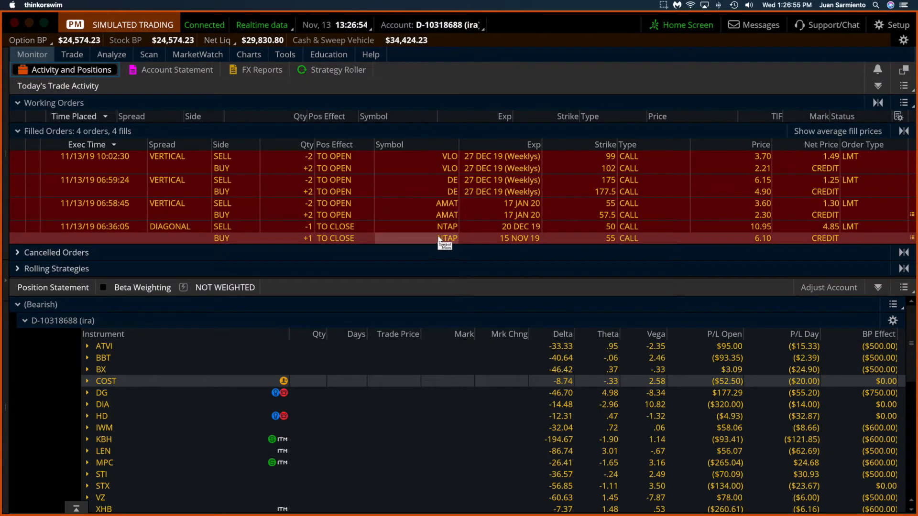
right_click(447, 238)
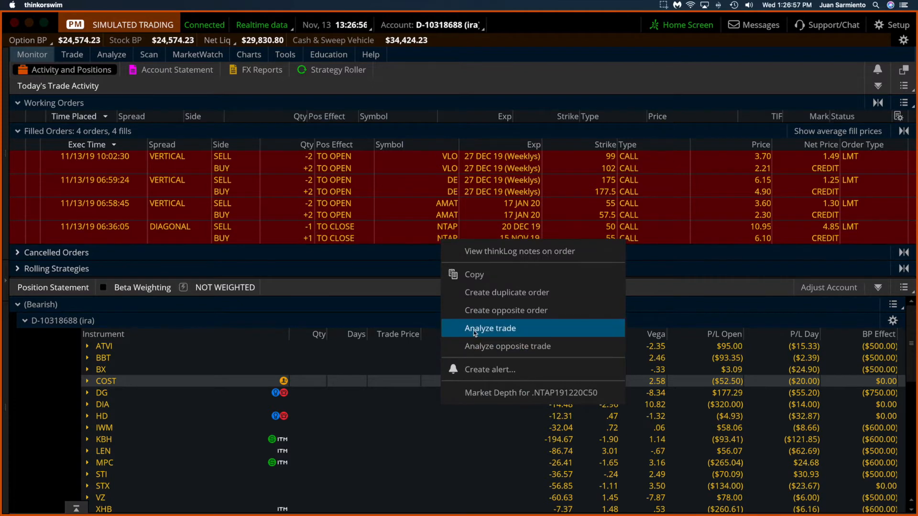
click(489, 327)
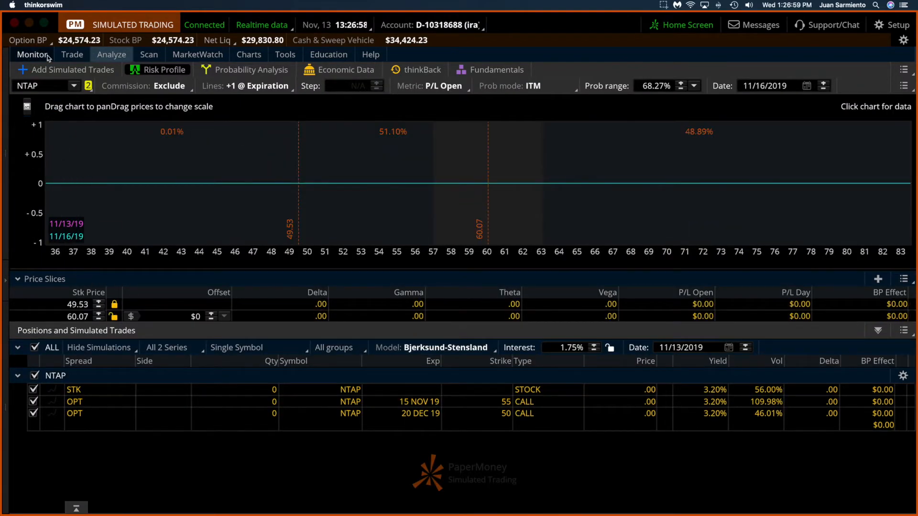
click(32, 54)
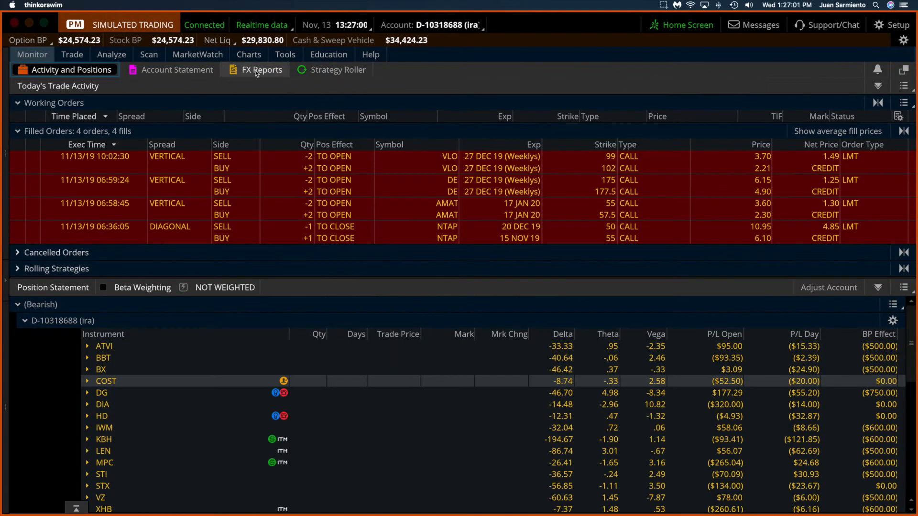
Extend the account statement period from 30 to 60 days back to show both NTAP diagonal orders
click(177, 70)
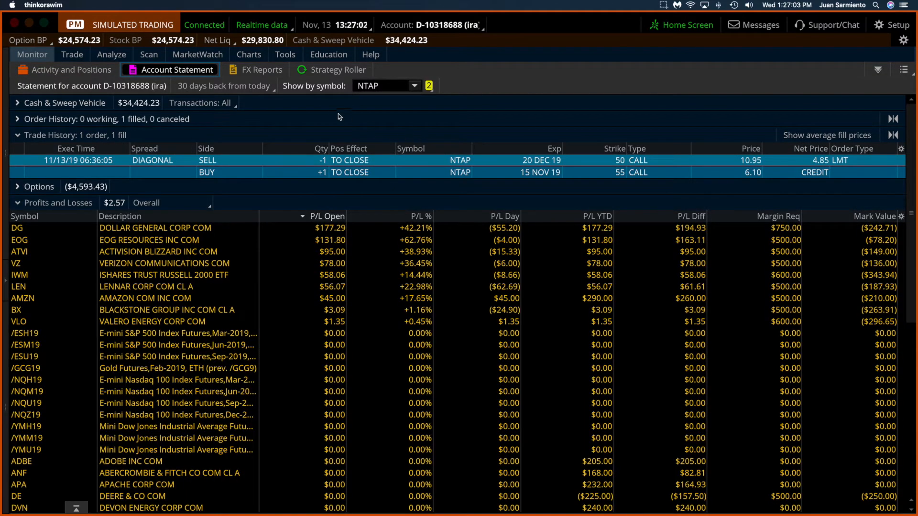
click(223, 86)
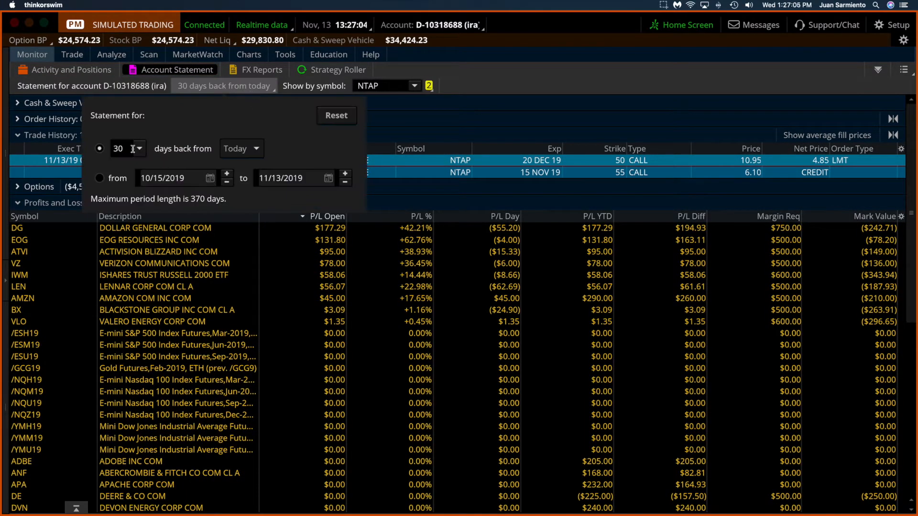
triple_click(119, 148)
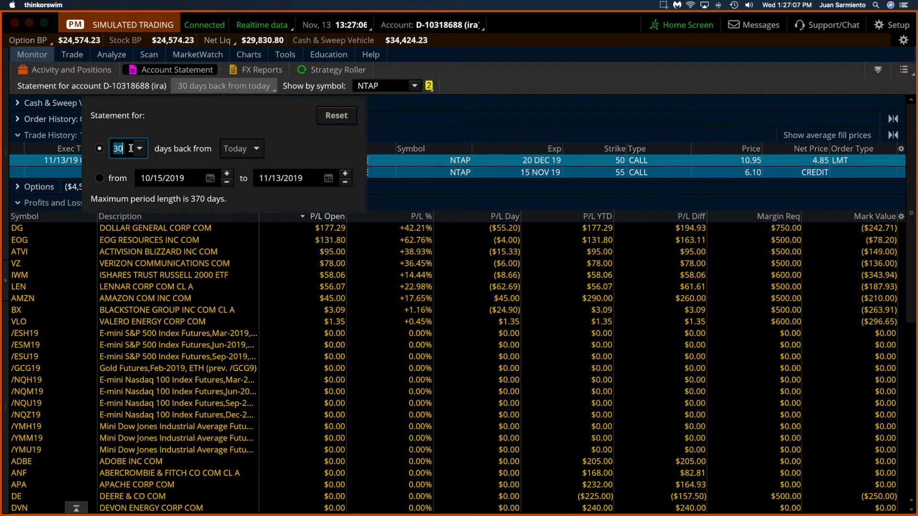
click(139, 144)
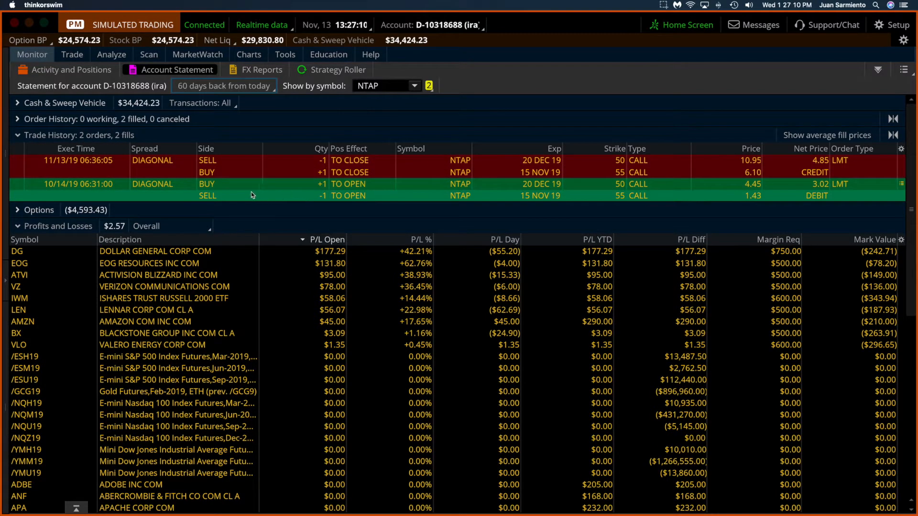
mouse_move(395, 201)
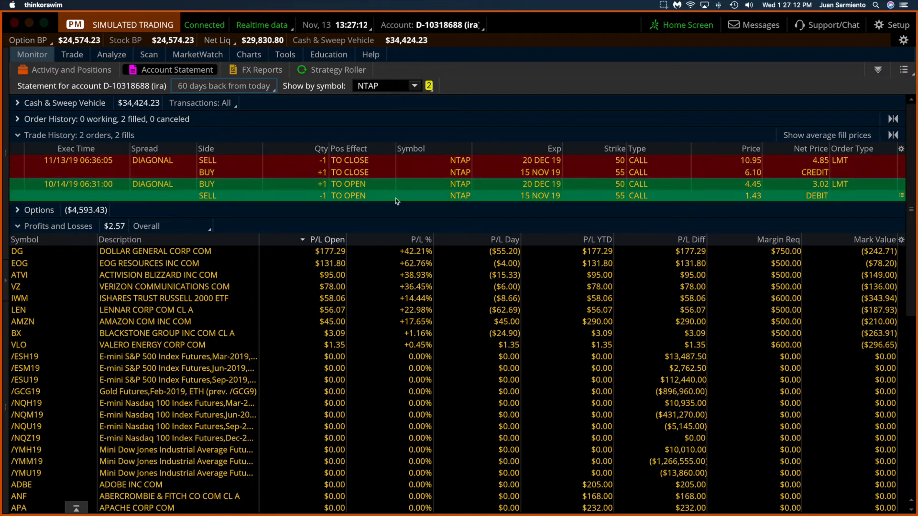
Analyze the opening NTAP diagonal and toggle the closing diagonal off so only the opening P/L curve shows
right_click(394, 201)
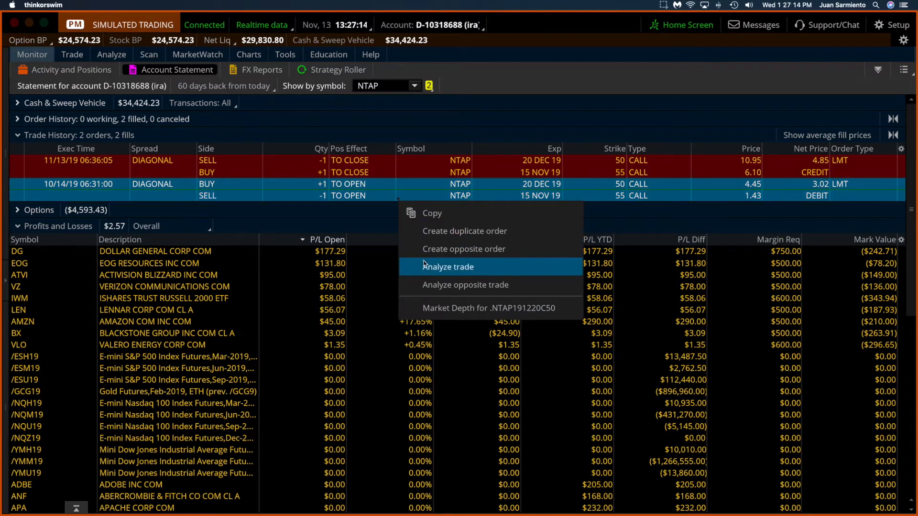
click(447, 267)
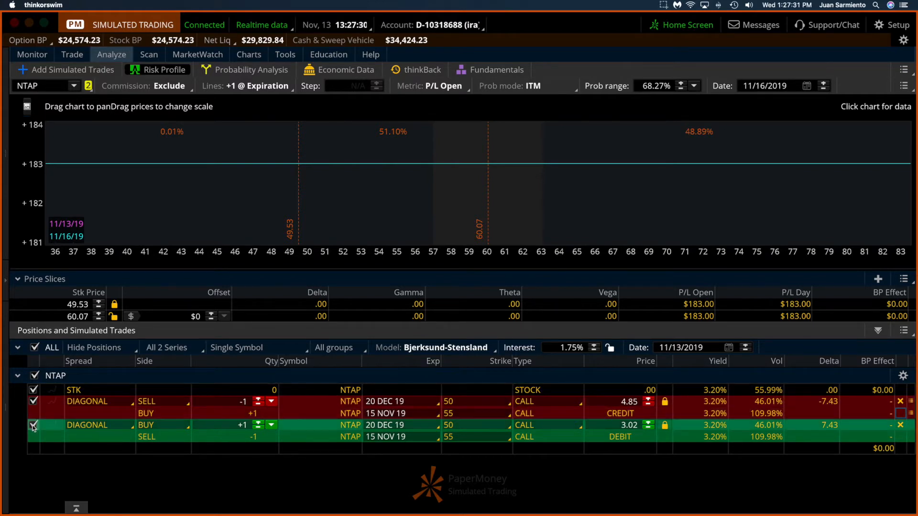
click(34, 402)
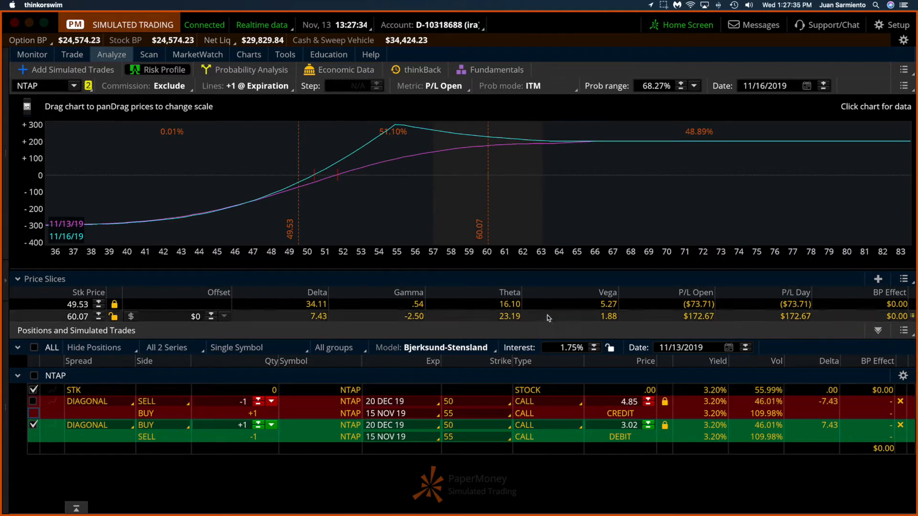
click(34, 347)
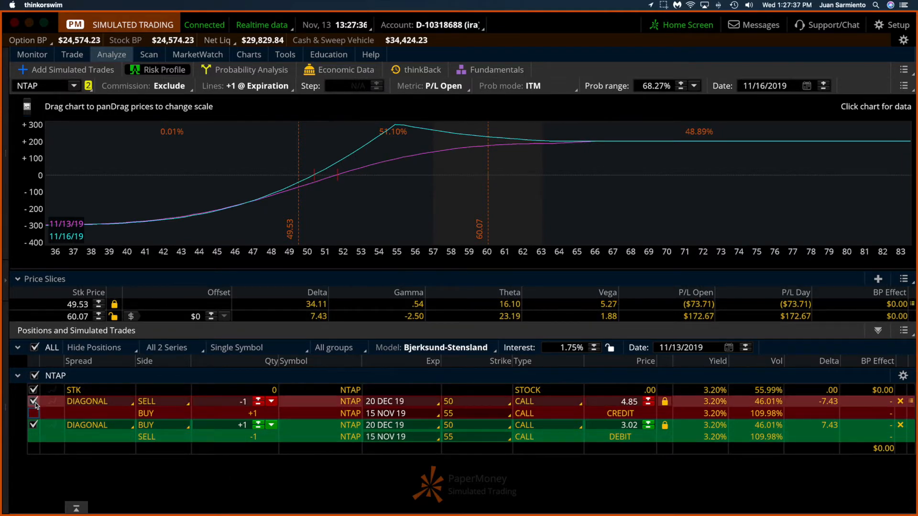
click(35, 404)
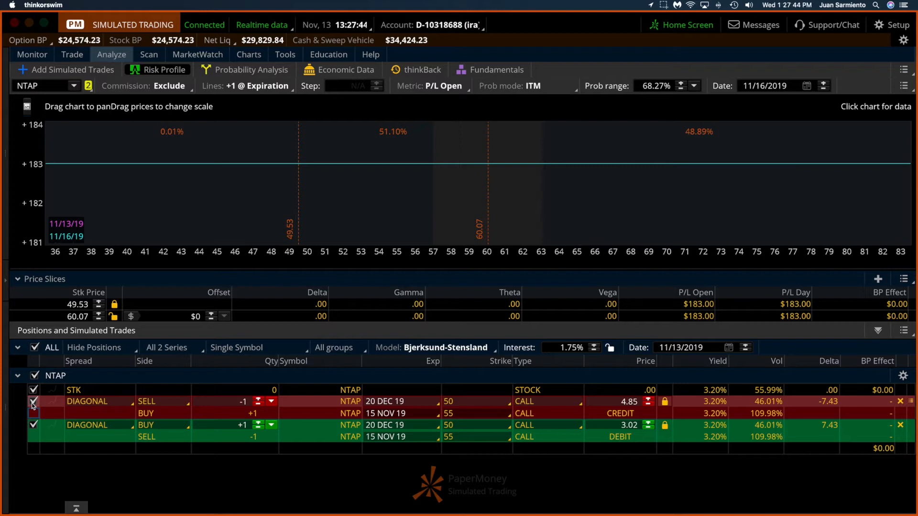
click(34, 405)
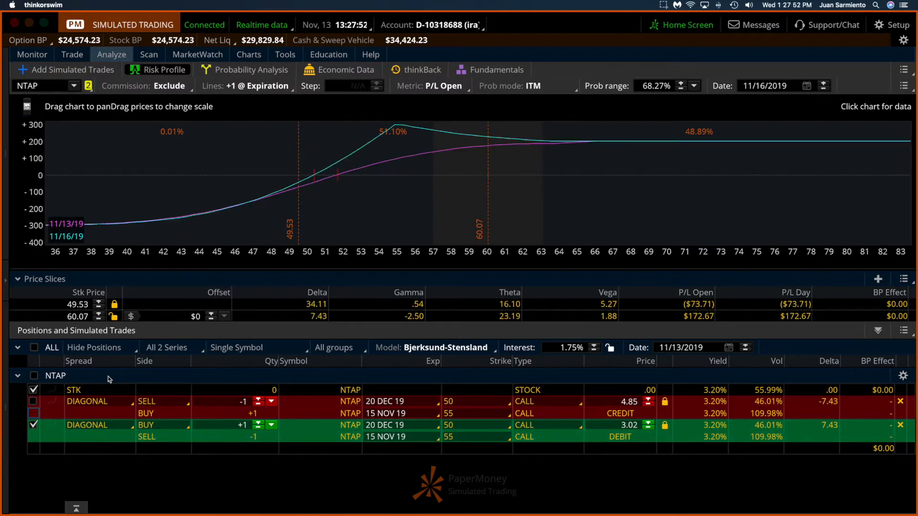
mouse_move(507, 179)
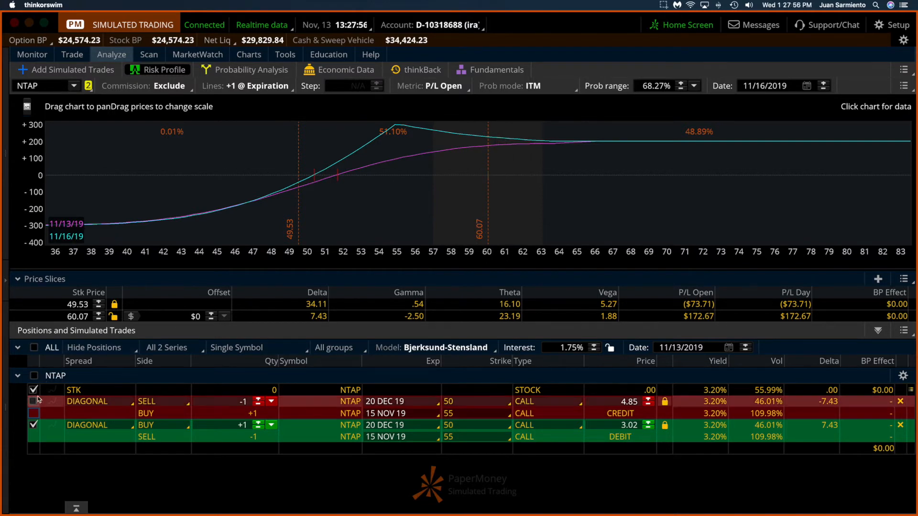
click(34, 346)
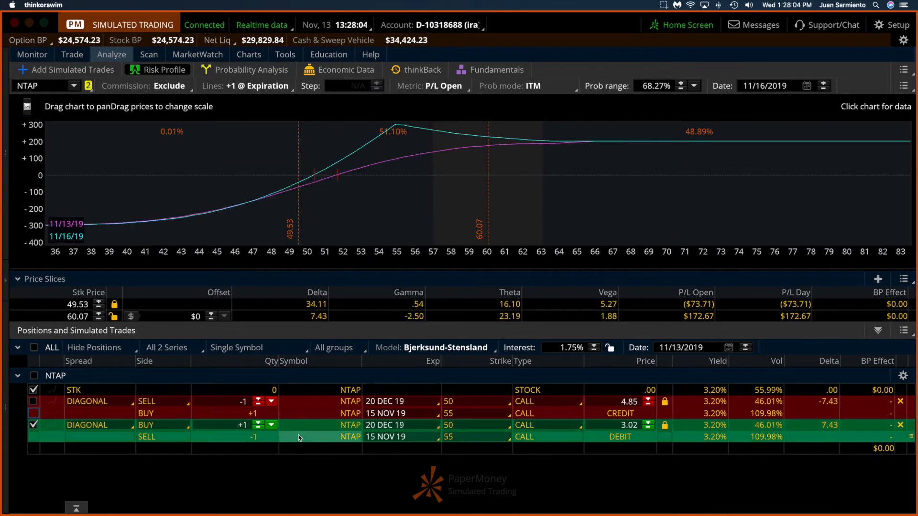
mouse_move(450, 193)
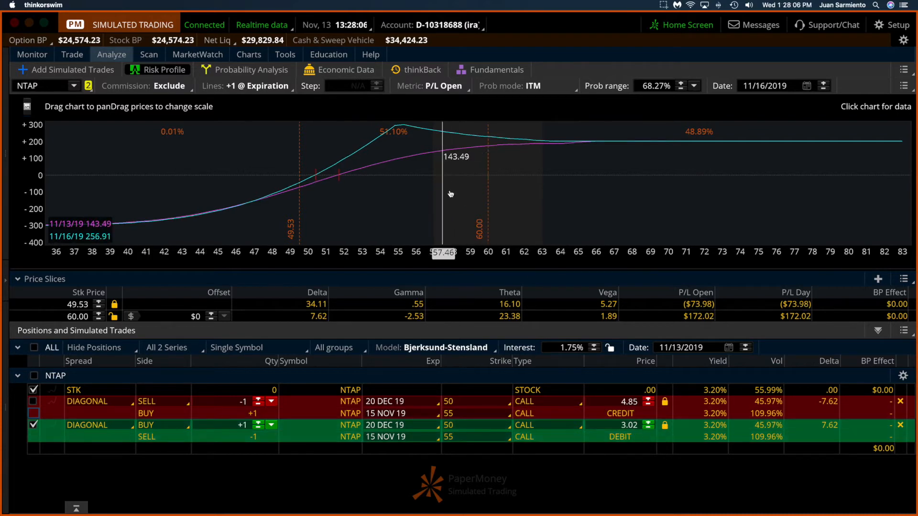
mouse_move(504, 491)
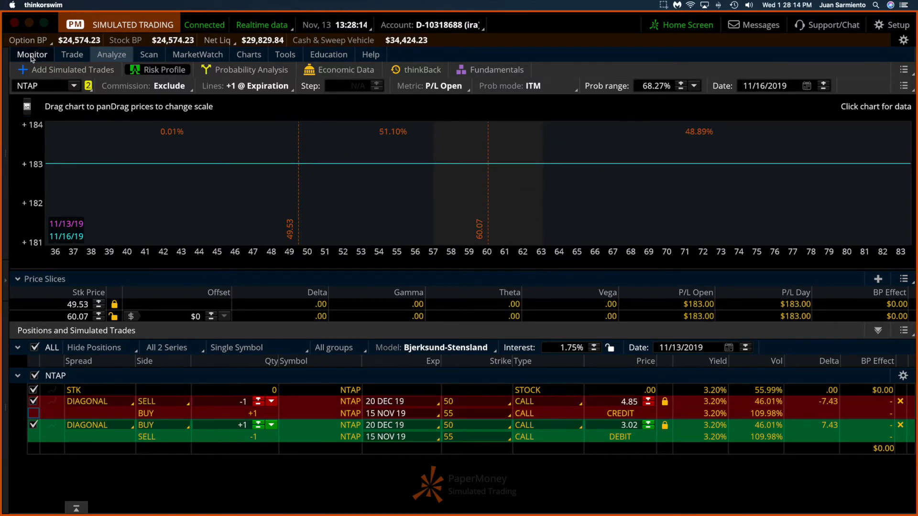
Return to Monitor's Activity and Positions showing the four filled orders and position statement
click(32, 54)
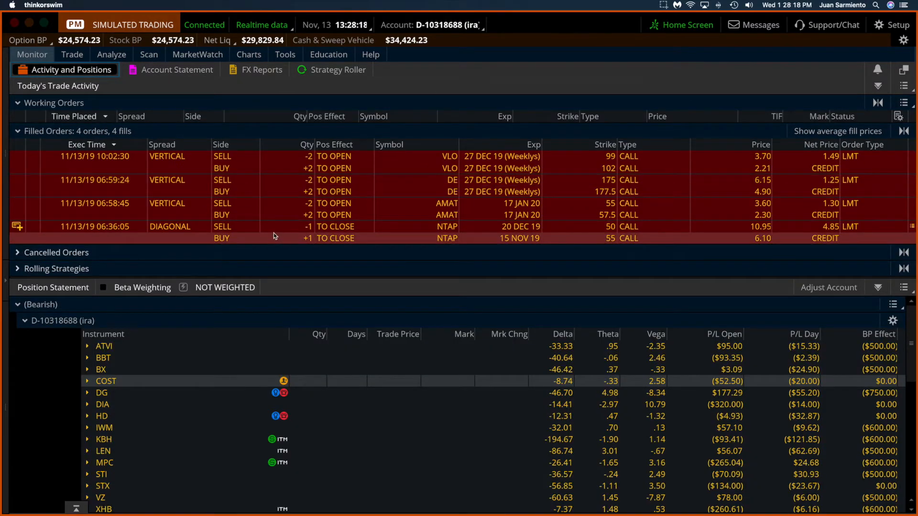
mouse_move(314, 232)
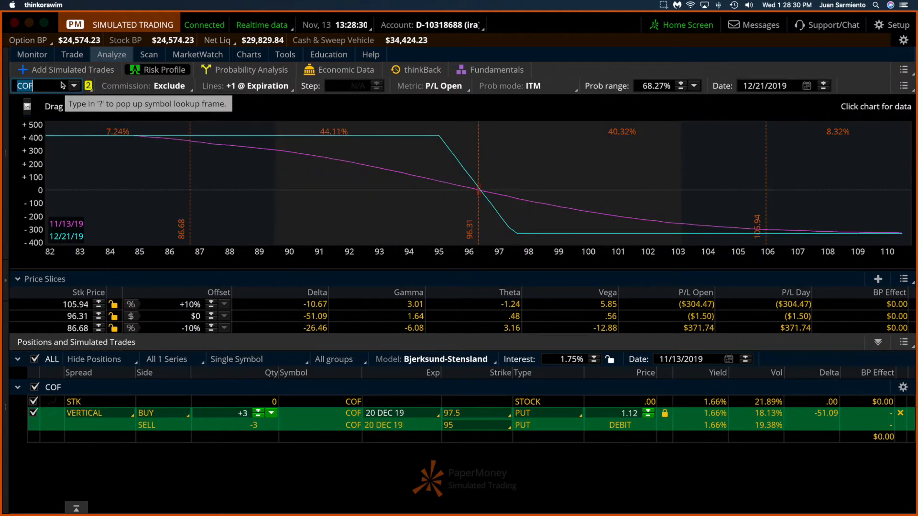
Glance at COF's daily chart and return to the COF 97.5/95 put vertical's risk profile
click(249, 54)
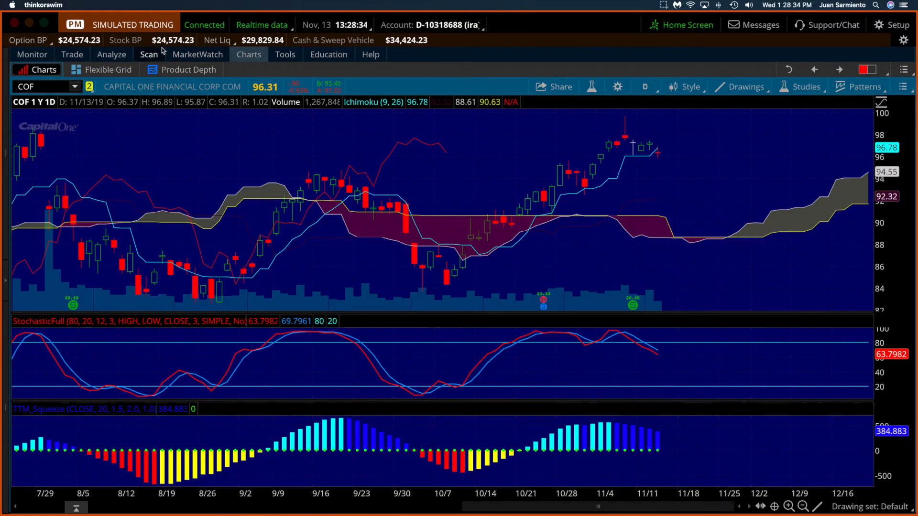
click(111, 55)
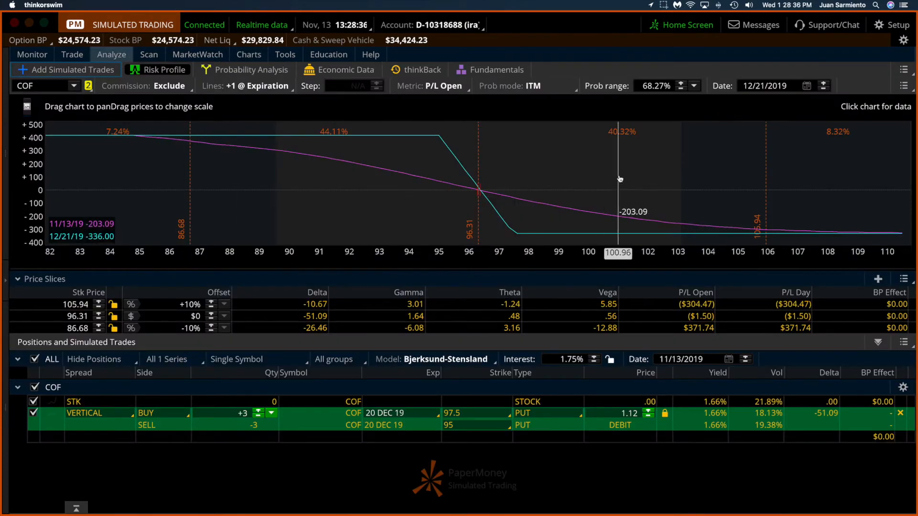
mouse_move(557, 175)
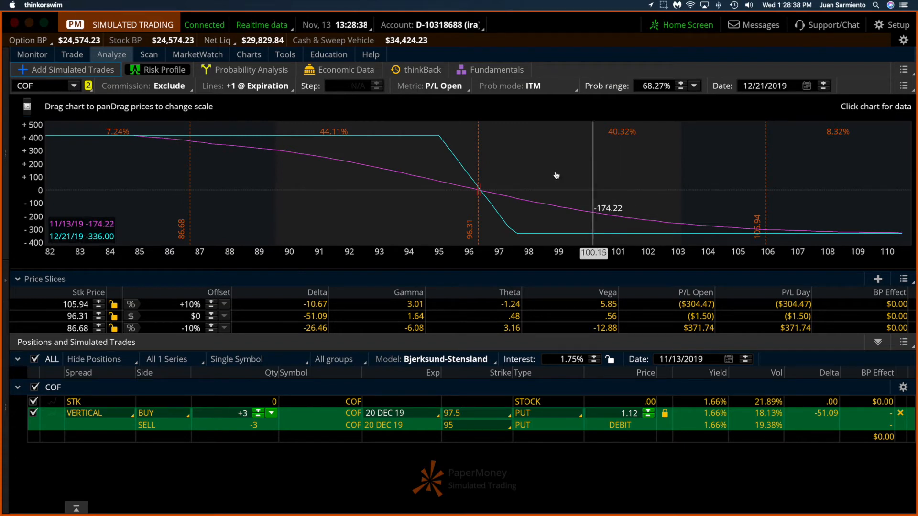
mouse_move(367, 178)
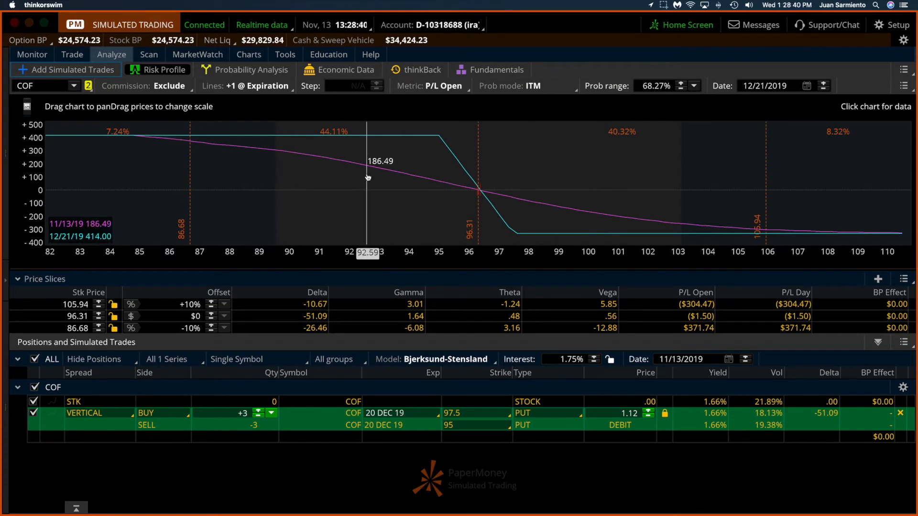
mouse_move(590, 228)
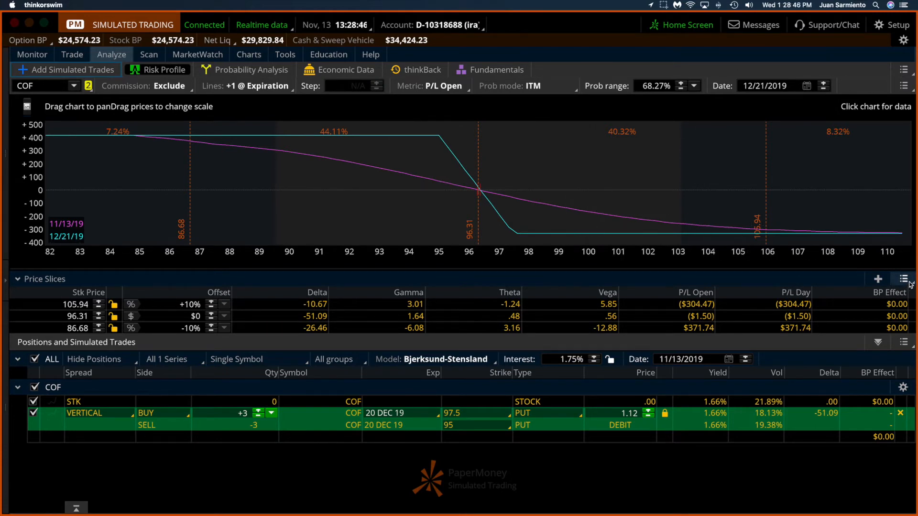
Set the COF price slices to the single 11/13/19 break-even slice at 96.38
click(906, 278)
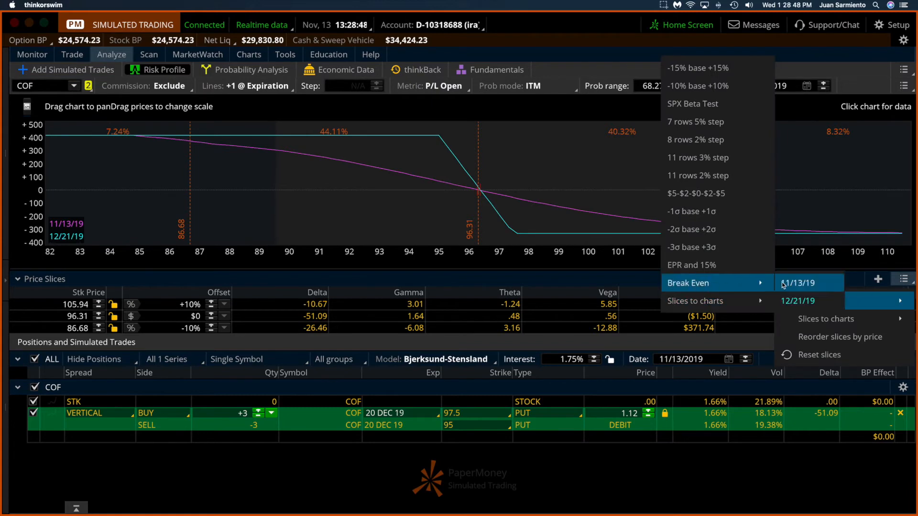
click(796, 302)
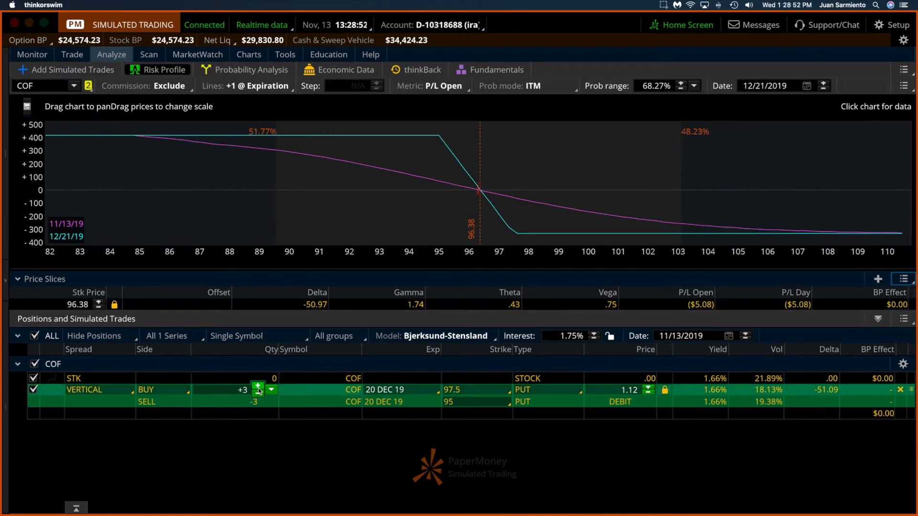
mouse_move(144, 432)
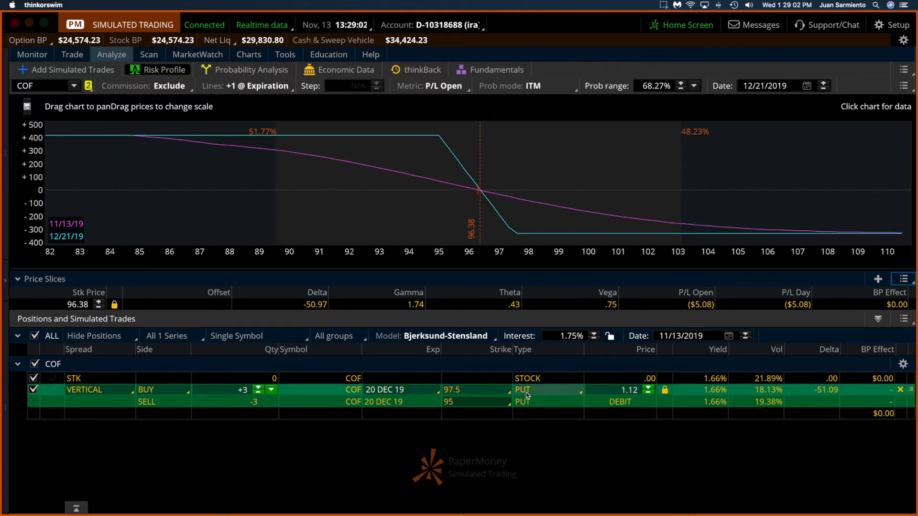
mouse_move(534, 402)
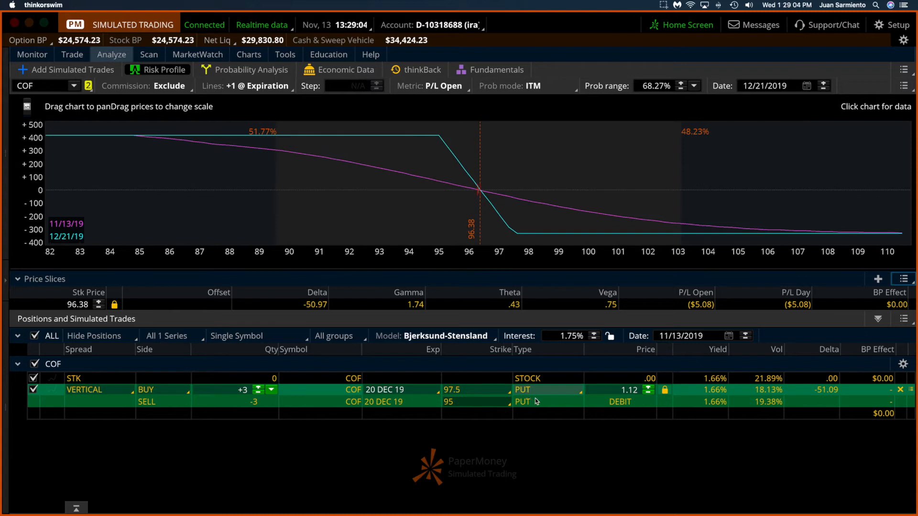
mouse_move(534, 410)
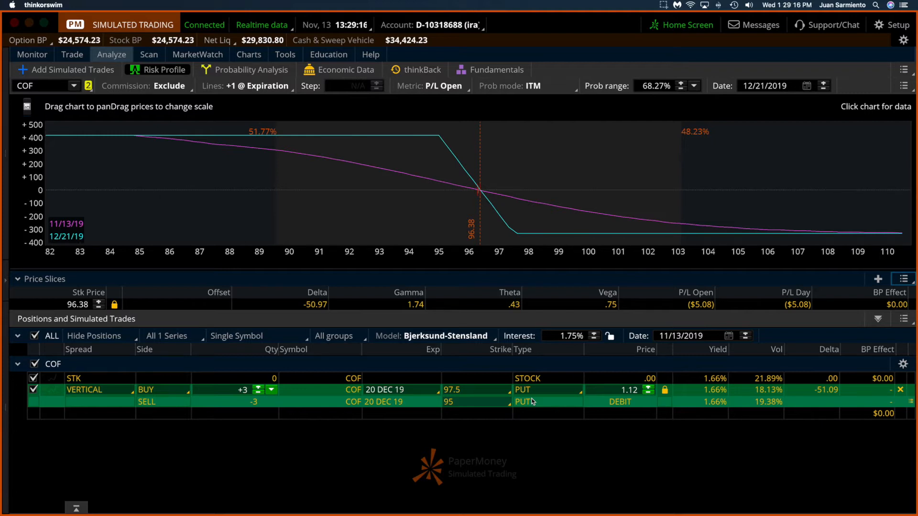
Create and send a duplicate 3-contract COF 97.5/95 put vertical order
right_click(522, 402)
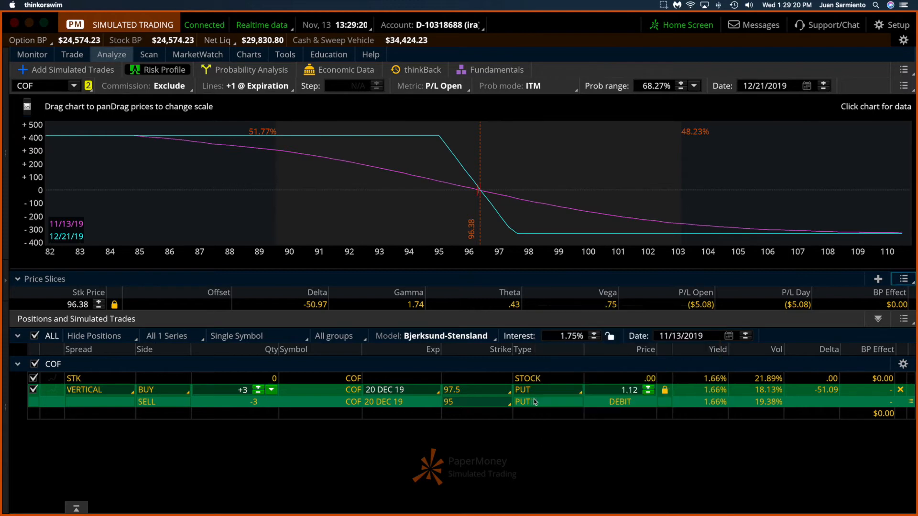
right_click(533, 402)
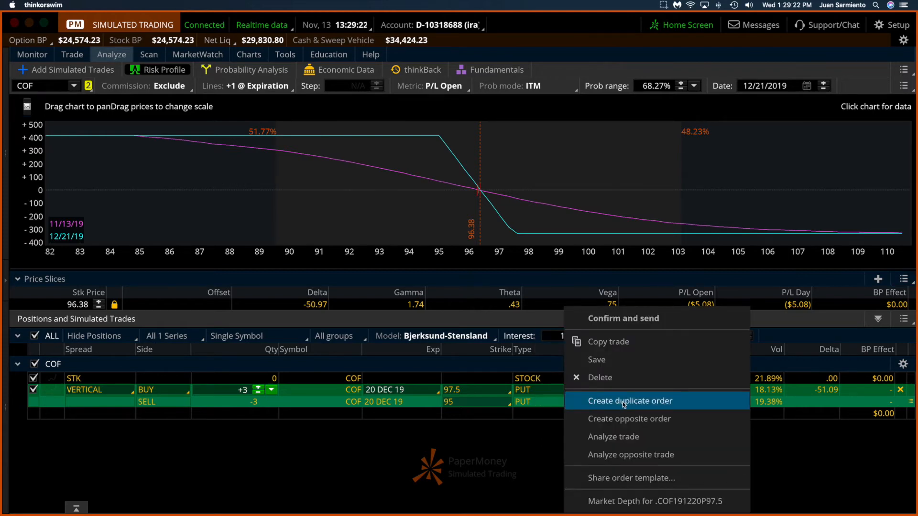
click(629, 400)
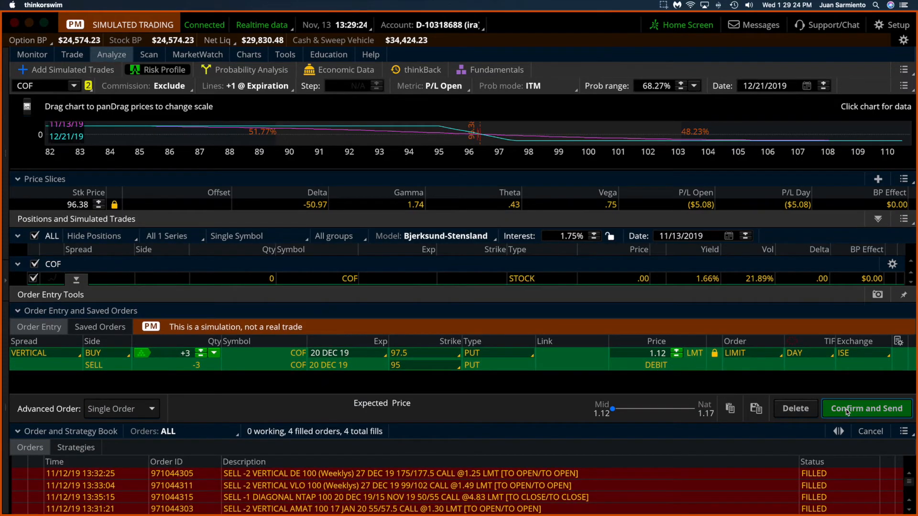
click(866, 408)
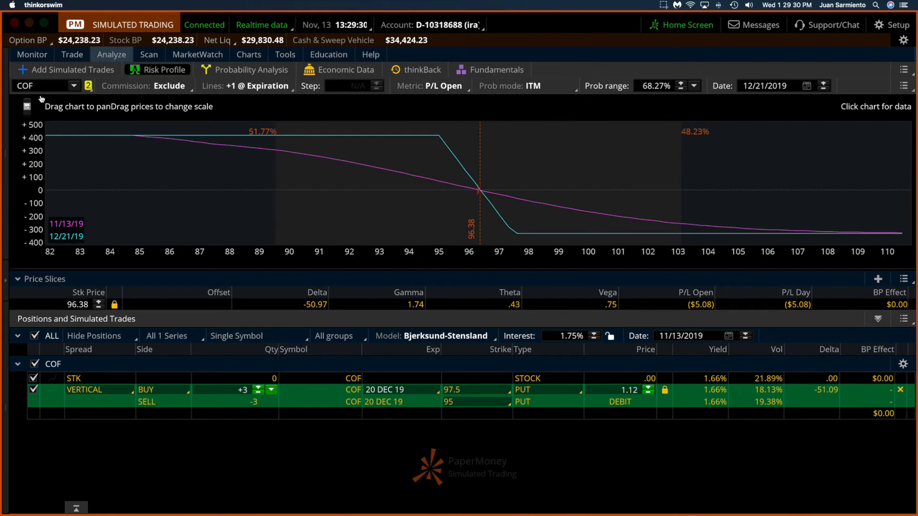
Load UNP into Analyze and view its daily price chart on the Charts tab
text(UNP)
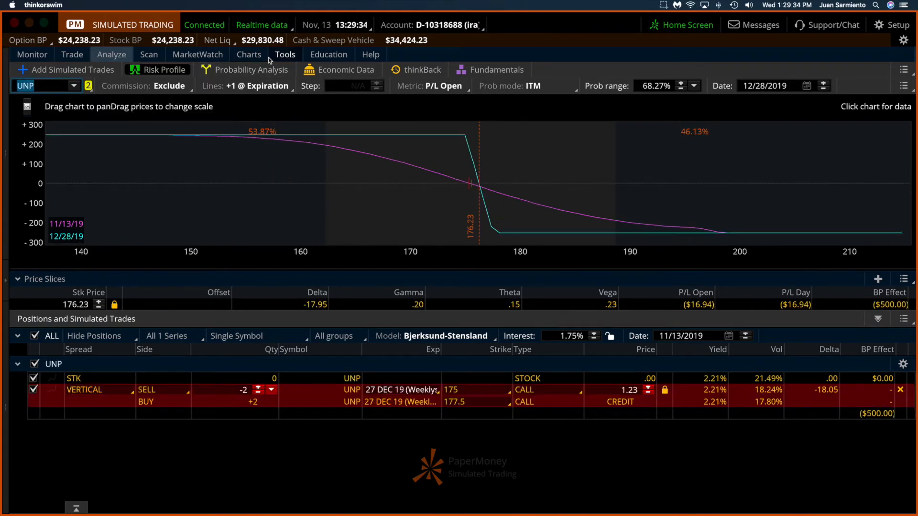
click(249, 54)
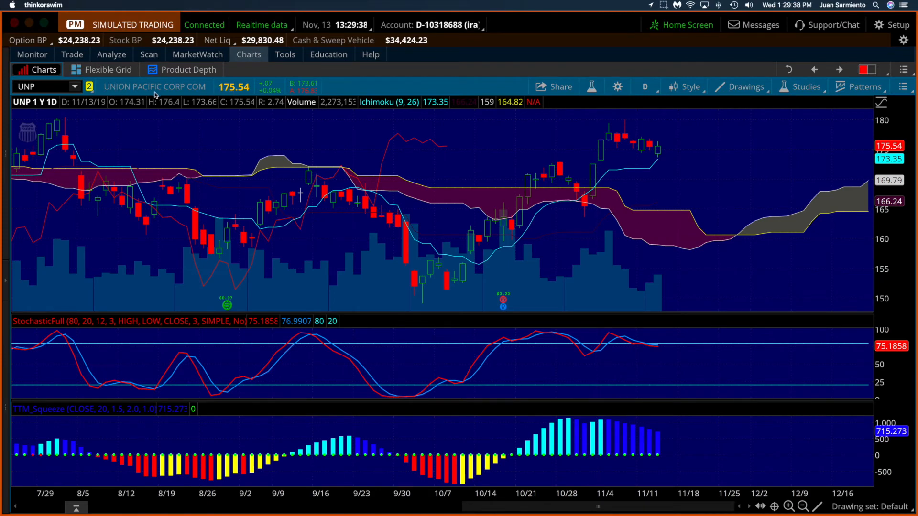
mouse_move(63, 132)
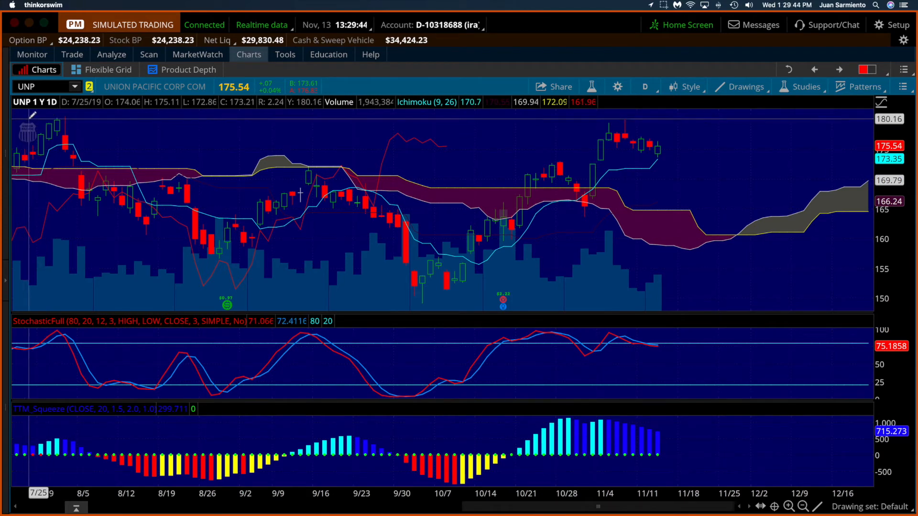
click(813, 507)
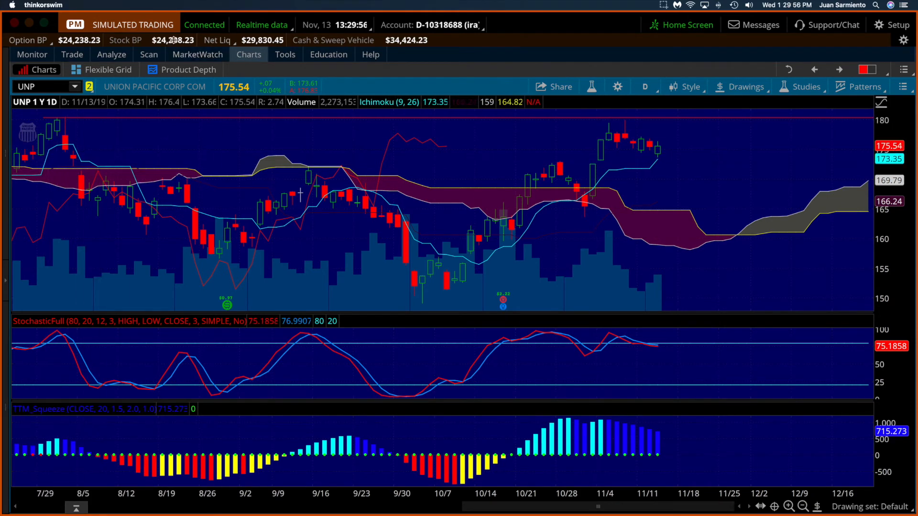
Return to the Analyze risk profile showing the UNP 175/177.5 call vertical
click(111, 54)
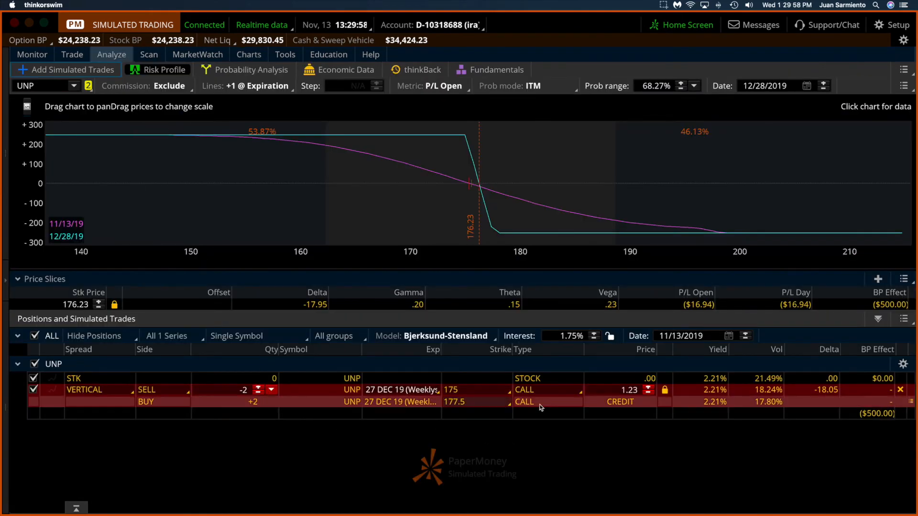
mouse_move(581, 187)
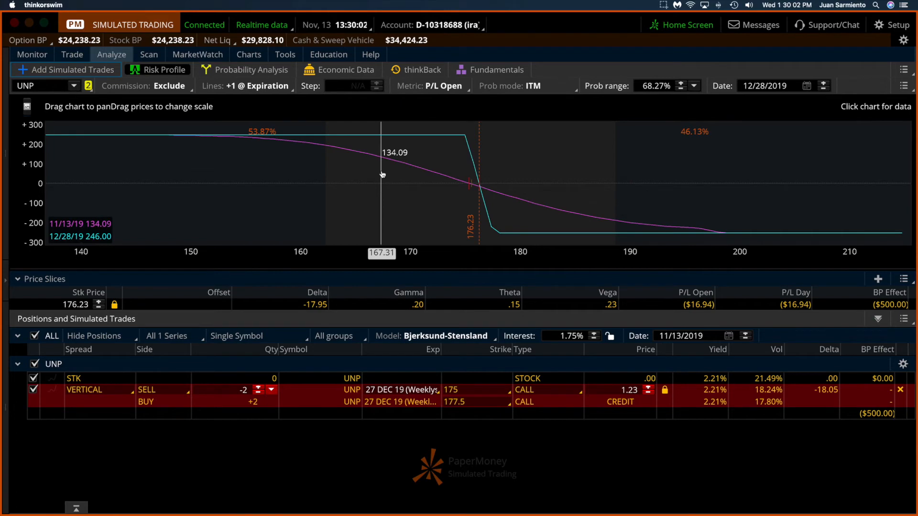
mouse_move(456, 204)
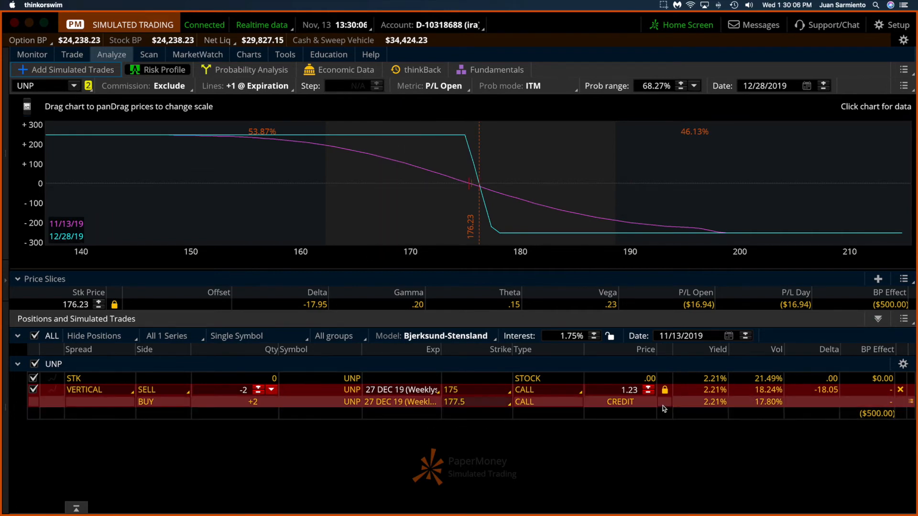
mouse_move(664, 392)
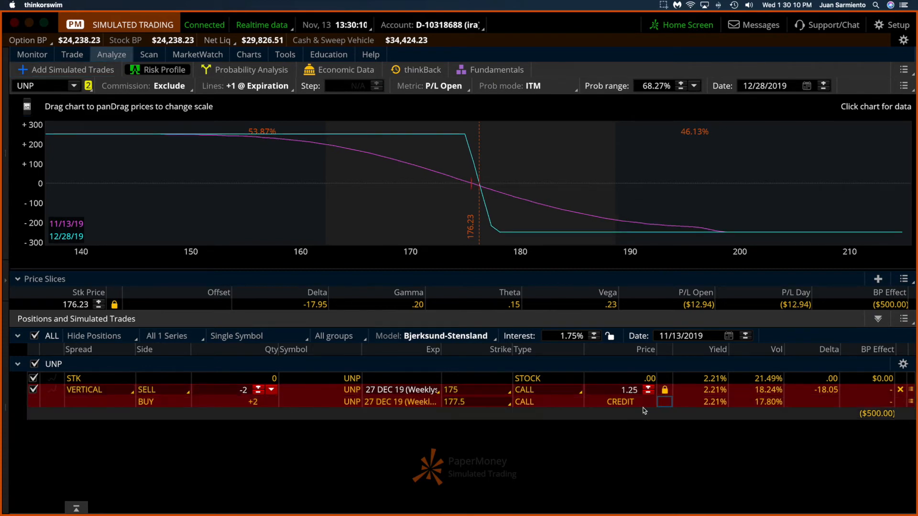
mouse_move(337, 198)
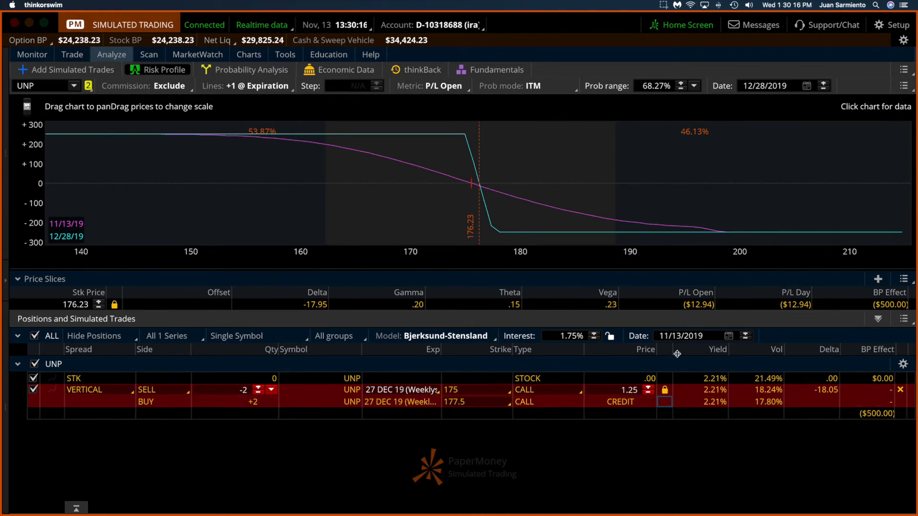
Confirm and send the UNP 175/177.5 call vertical at a 1.25 credit
right_click(713, 396)
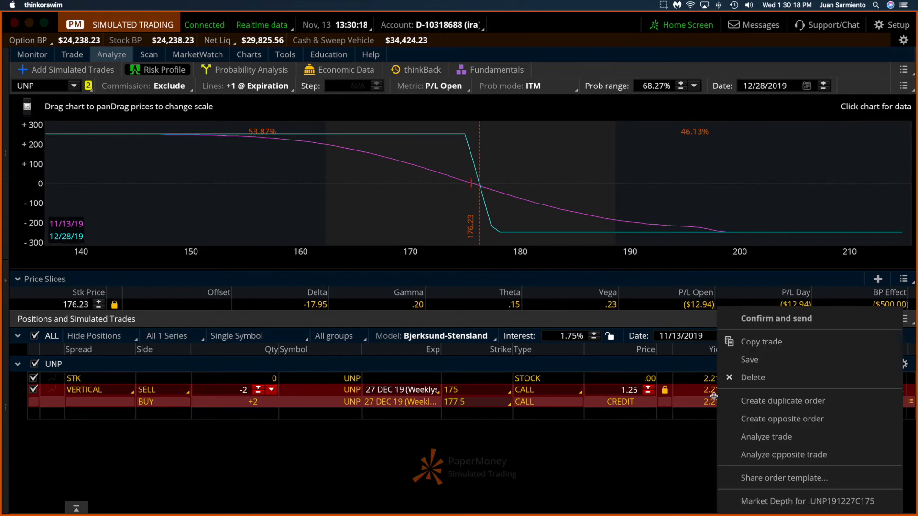
click(775, 319)
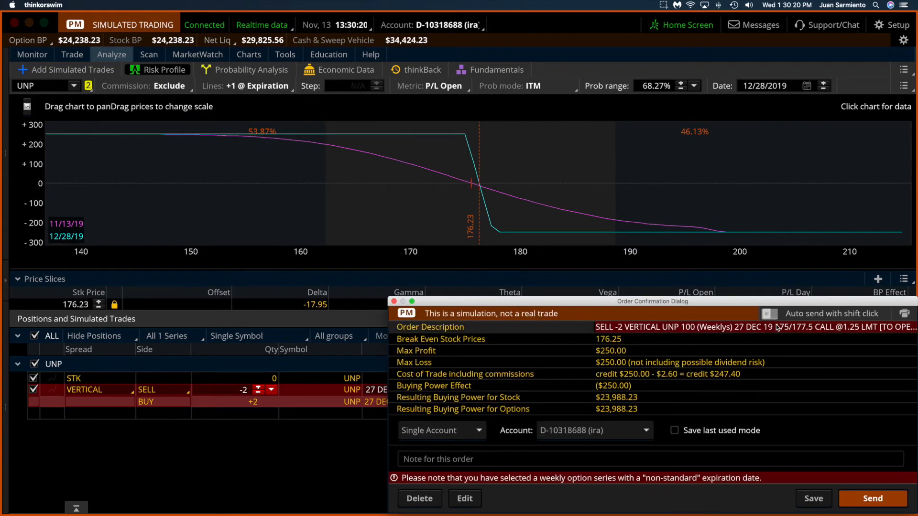
mouse_move(872, 498)
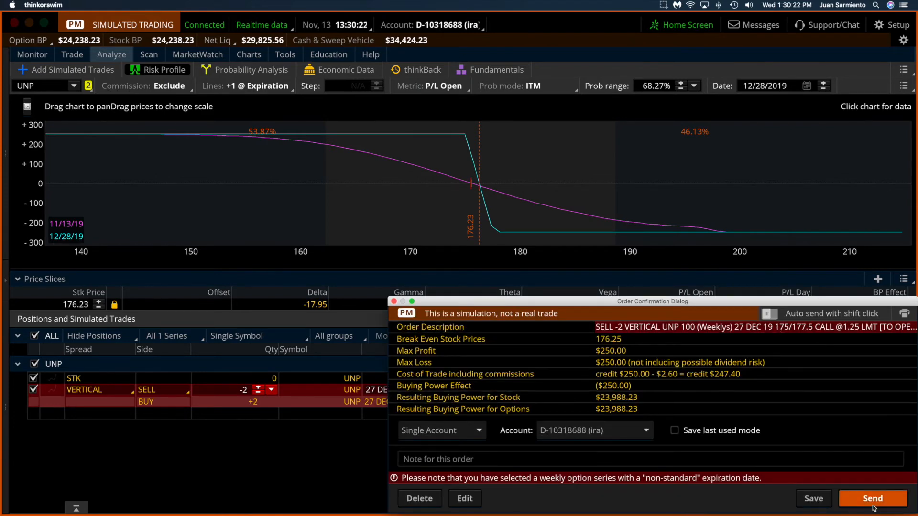
click(872, 498)
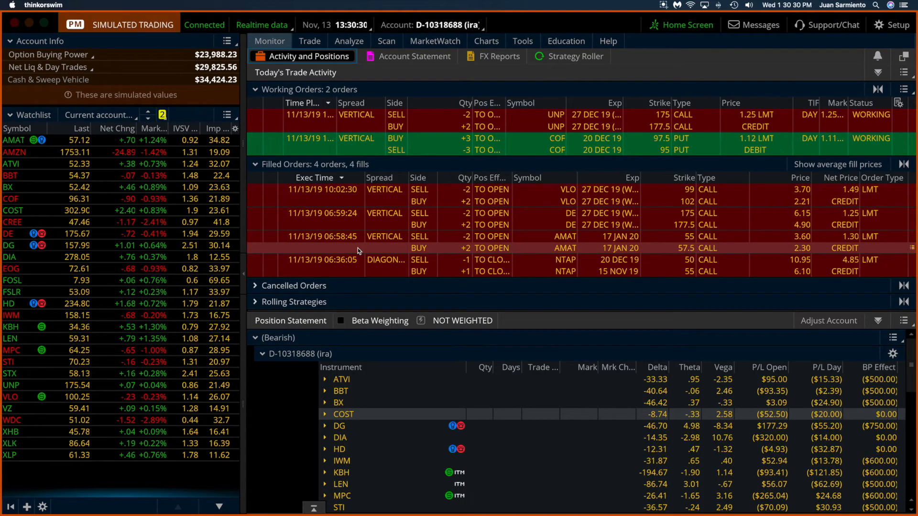
Move unallocated DE and VLO positions into the D-10318688-A Bearish group
scroll(down, 3)
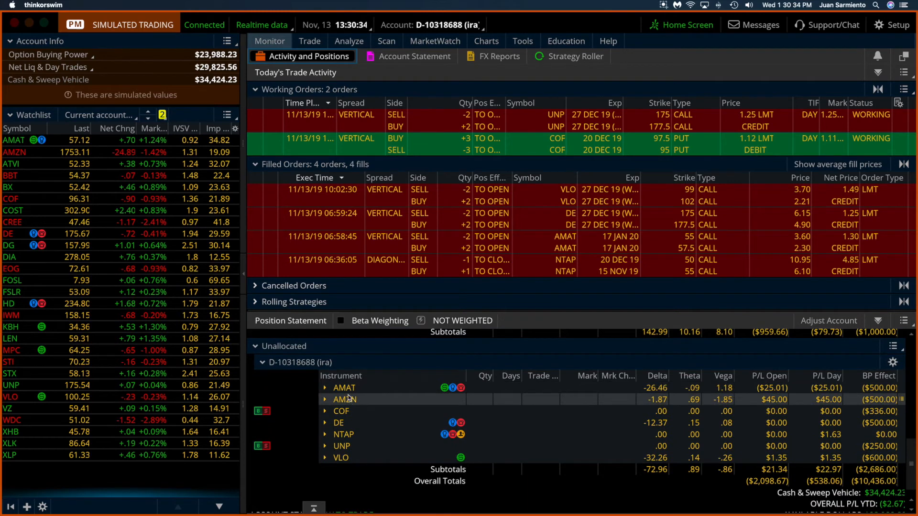
right_click(343, 387)
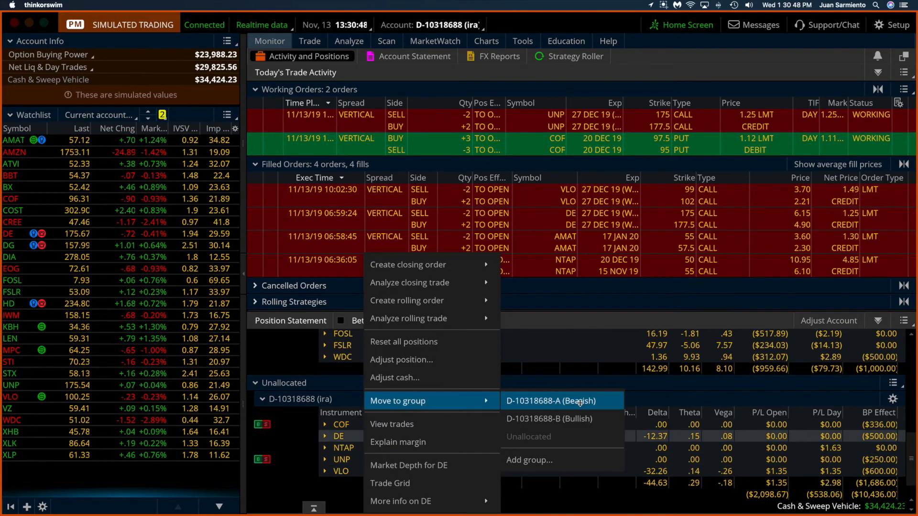
click(561, 400)
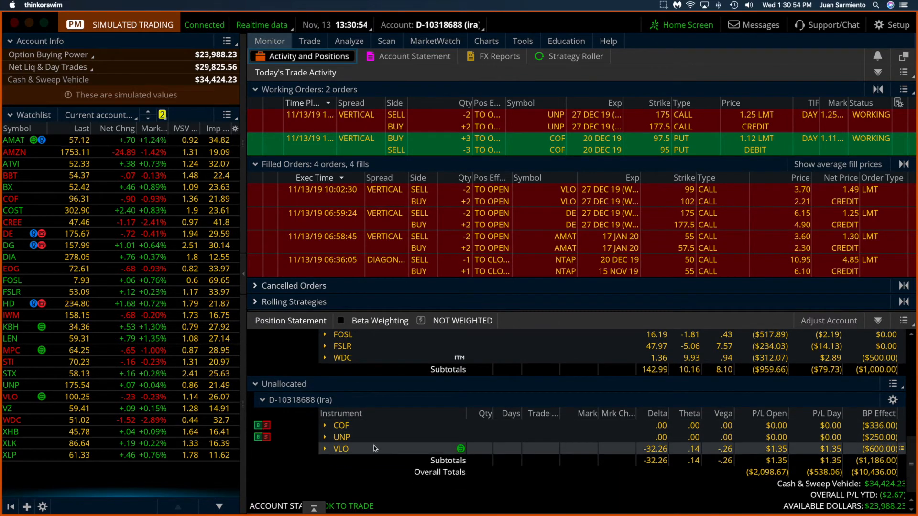
right_click(341, 449)
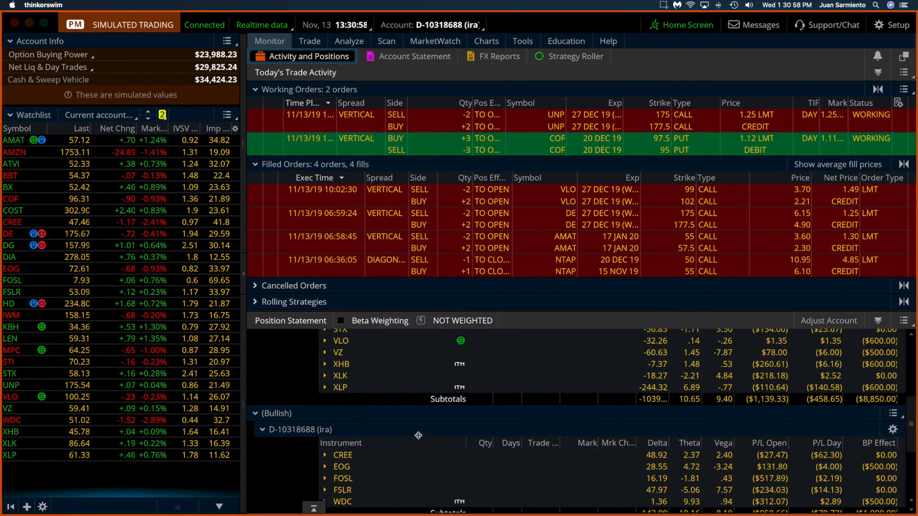
scroll(down, 3)
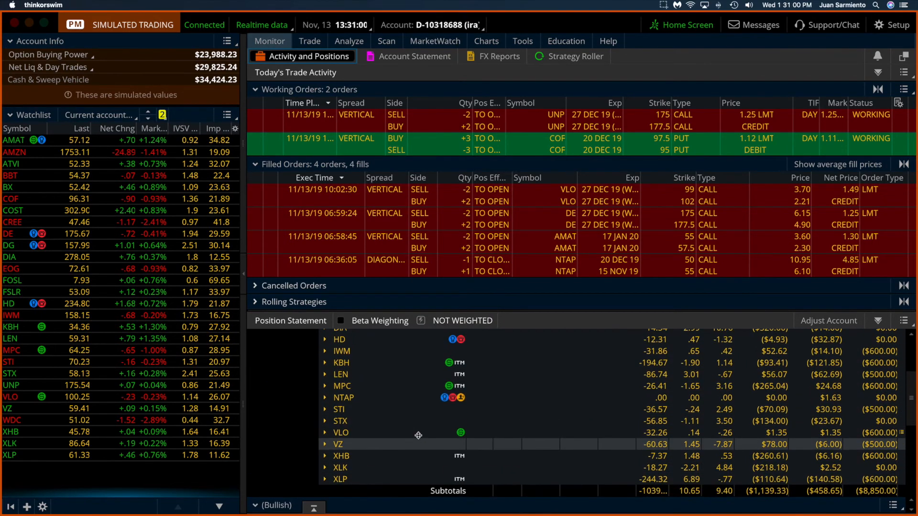
scroll(down, 3)
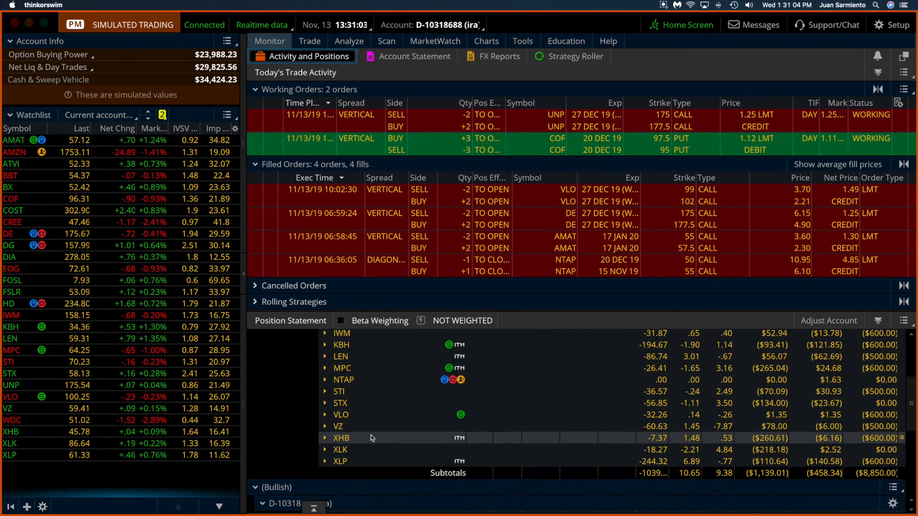
scroll(down, 3)
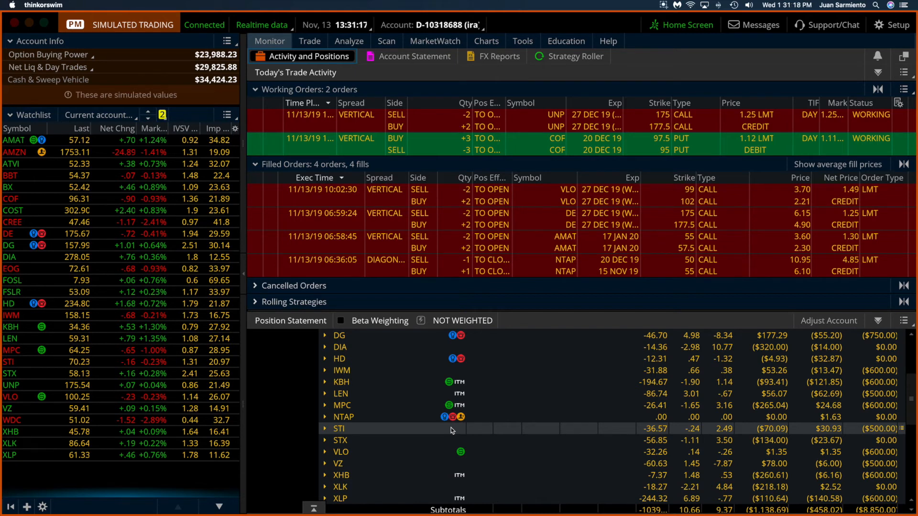
mouse_move(443, 433)
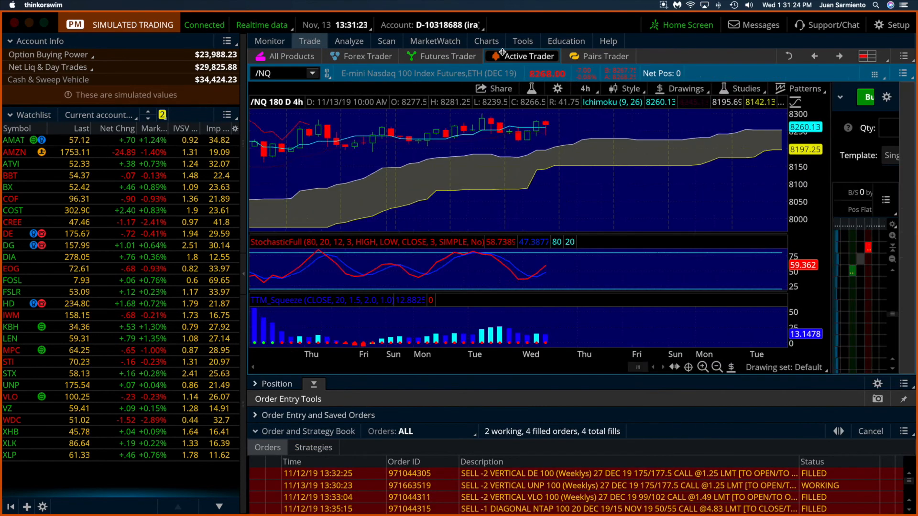
Show the /NQ Active Trader ladder, then switch to the web browser
click(527, 56)
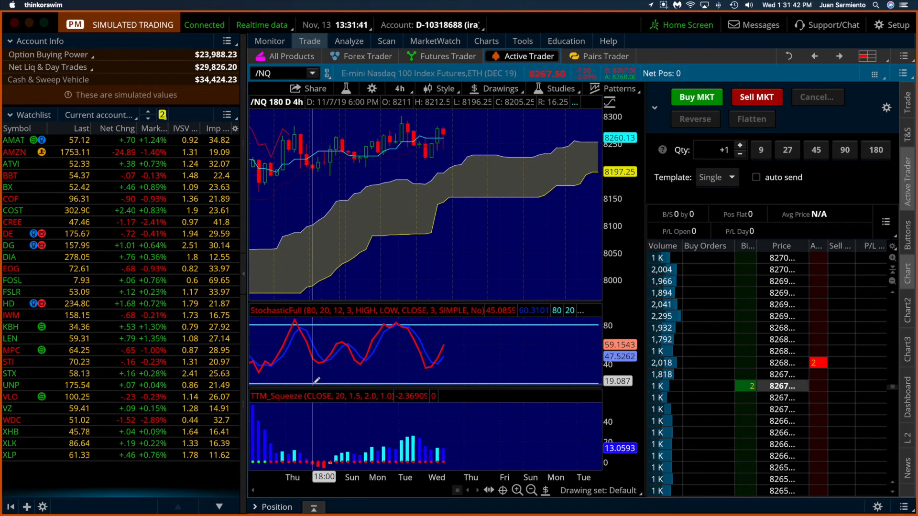
mouse_move(331, 202)
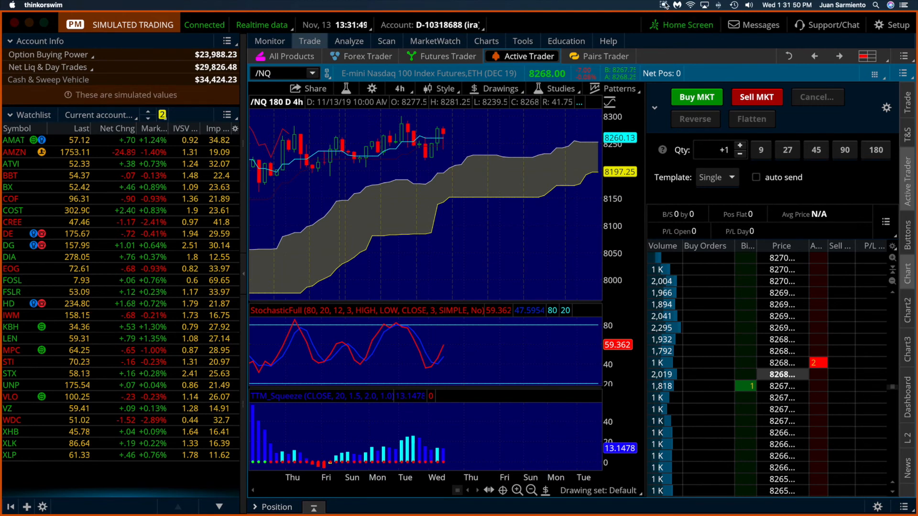
click(664, 5)
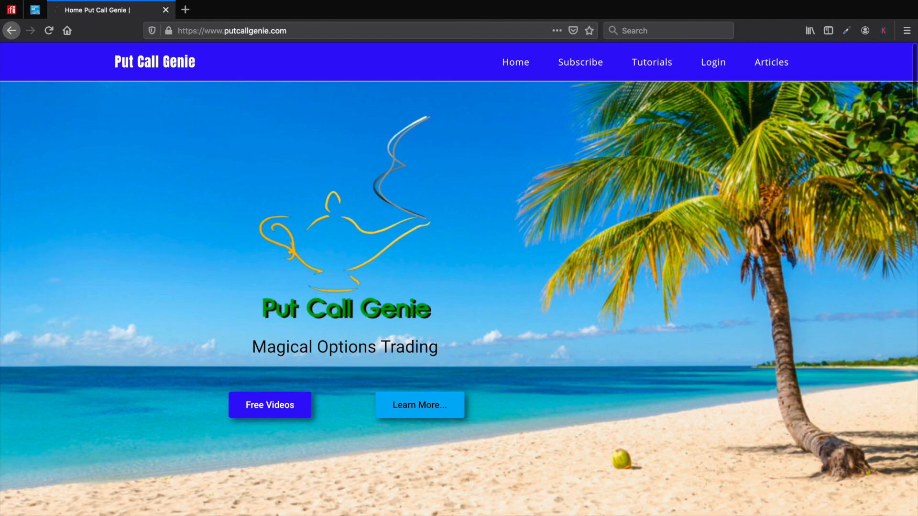
mouse_move(580, 62)
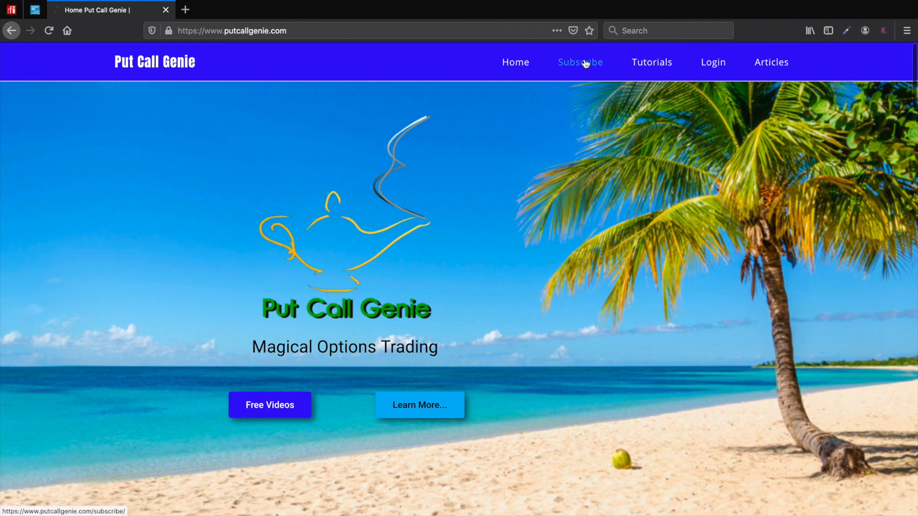
View the subscription plans and start the free Visitor sign-up
click(580, 62)
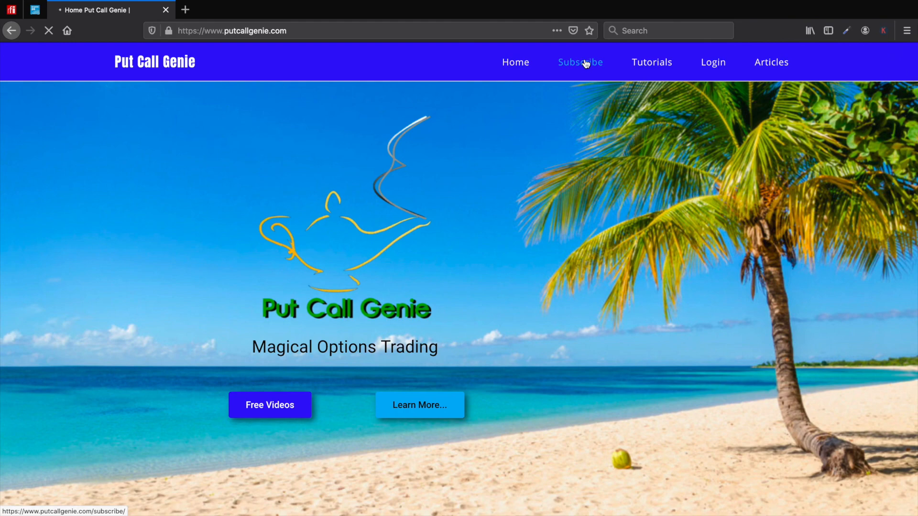
click(580, 62)
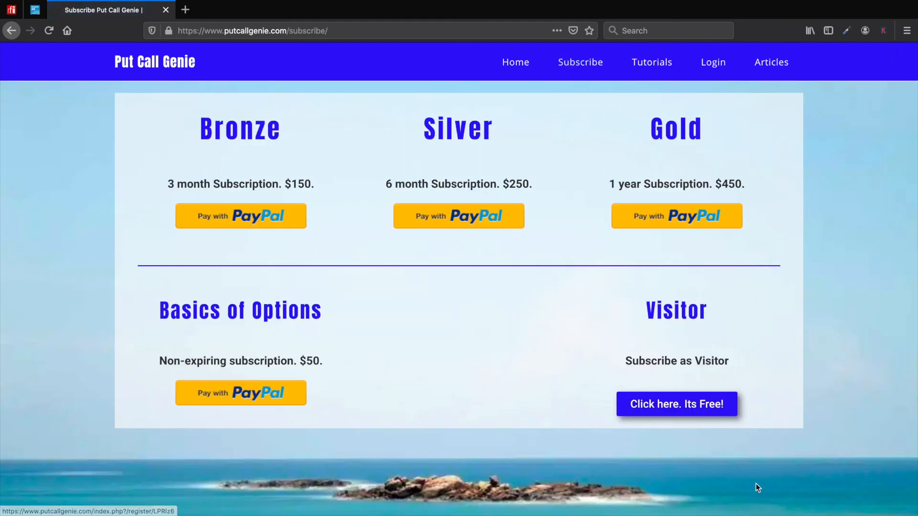
mouse_move(676, 404)
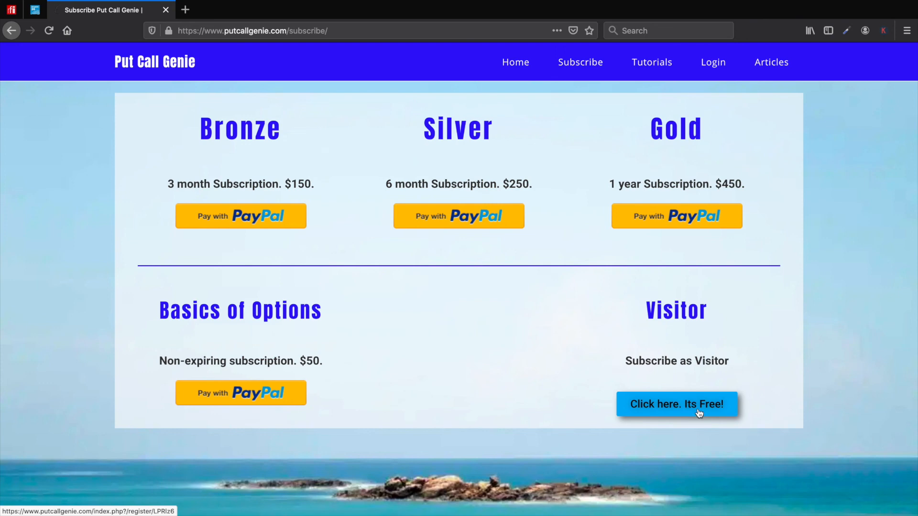
click(677, 404)
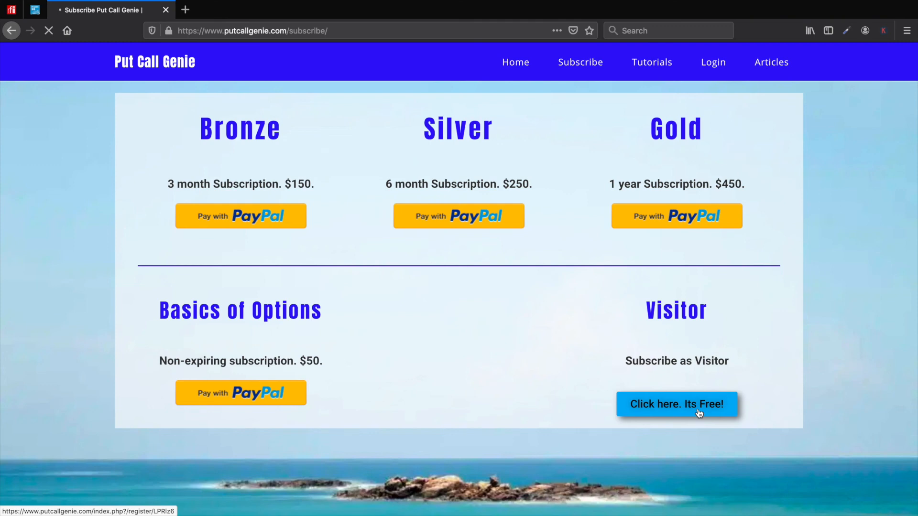
click(677, 404)
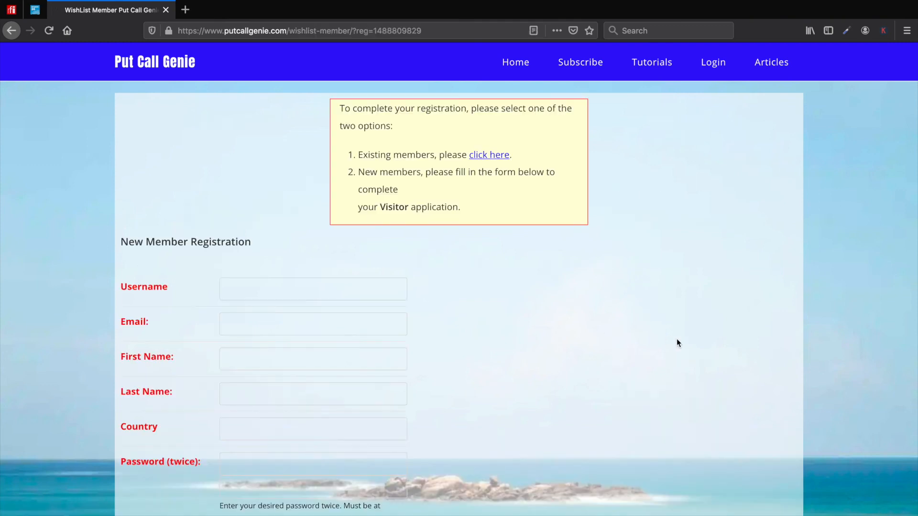
Open Tutorials > Free Videos and scroll to the Performance and Momentum videos
click(515, 62)
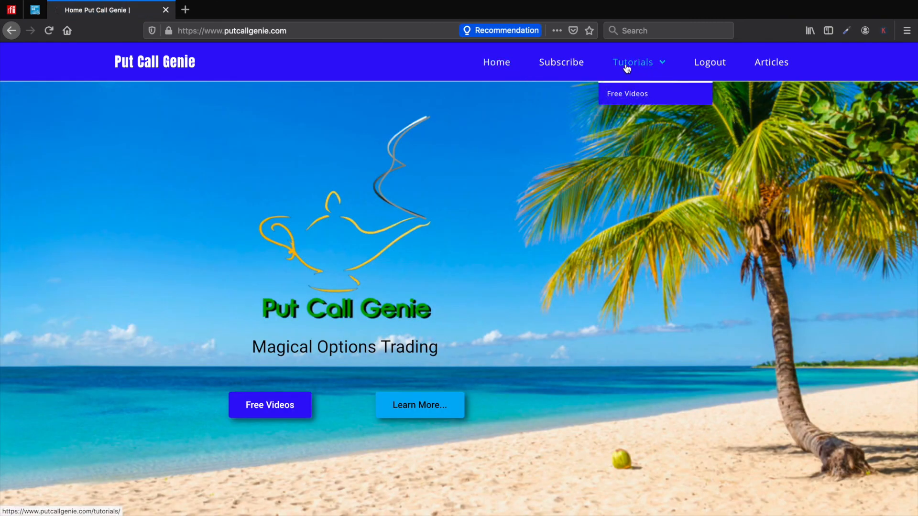
click(627, 93)
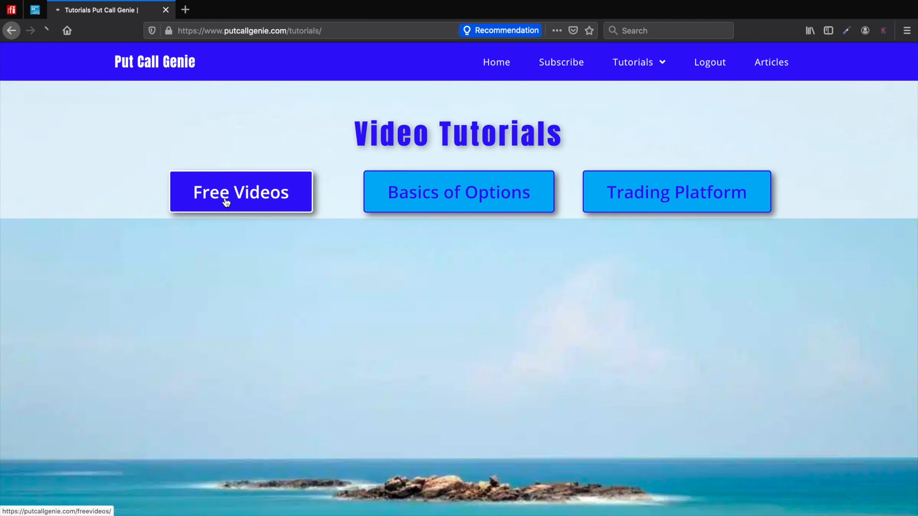
click(240, 192)
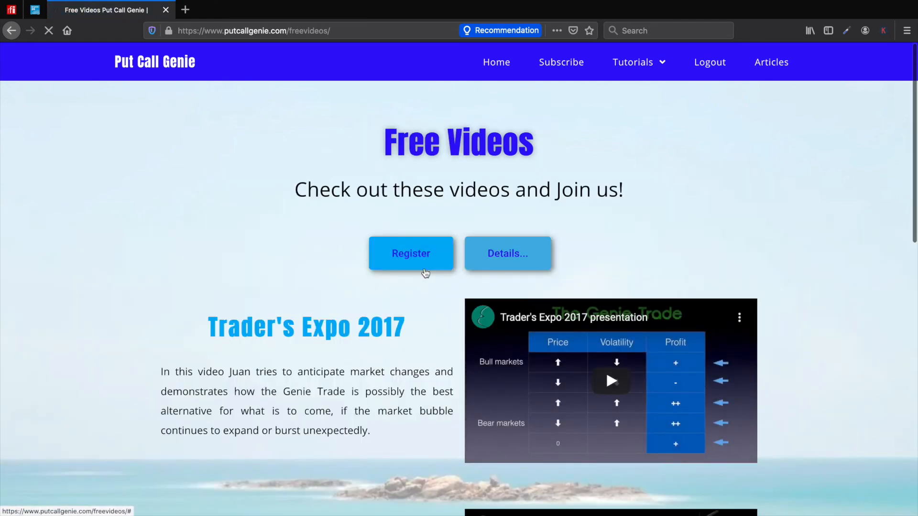
scroll(down, 3)
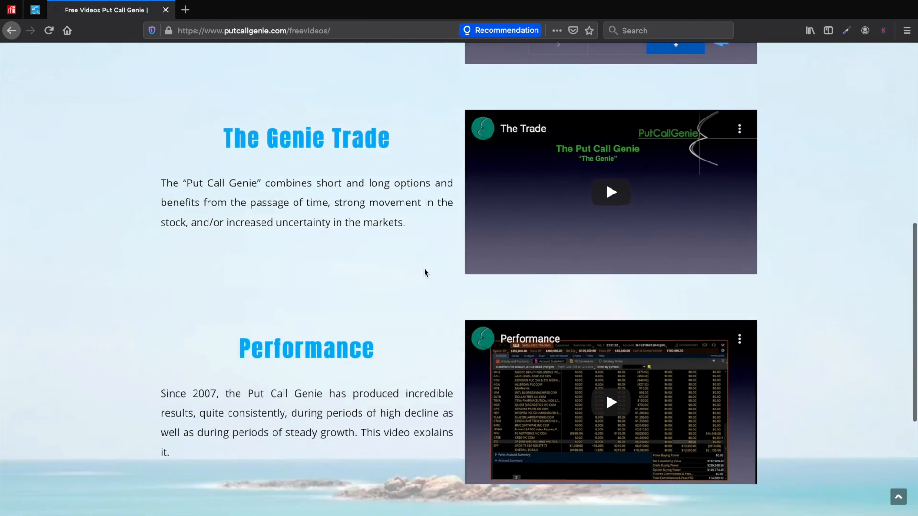
scroll(down, 3)
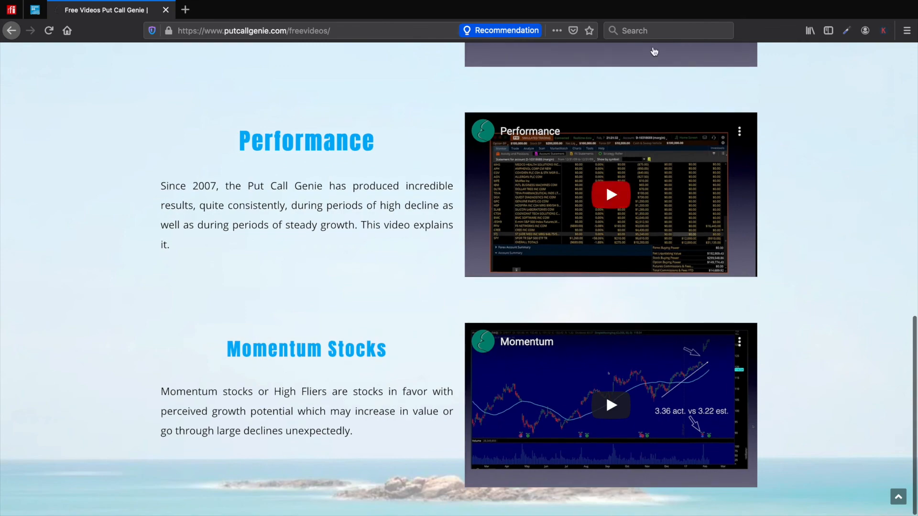